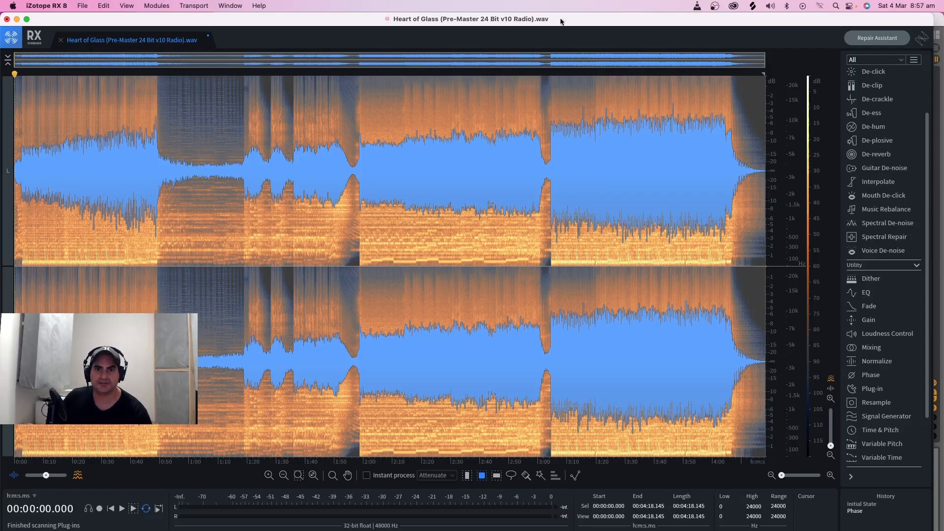
{"action": "mouse_move", "coordinate": [630, 21]}
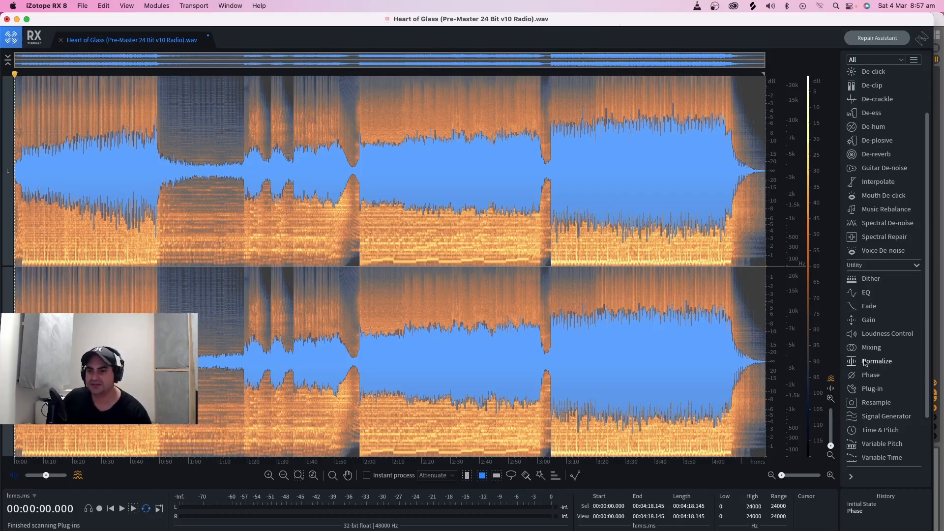
Bring up the Phase module and move its window clear of the waveform.
{"action": "scroll", "scroll_direction": "down", "scroll_amount": 3}
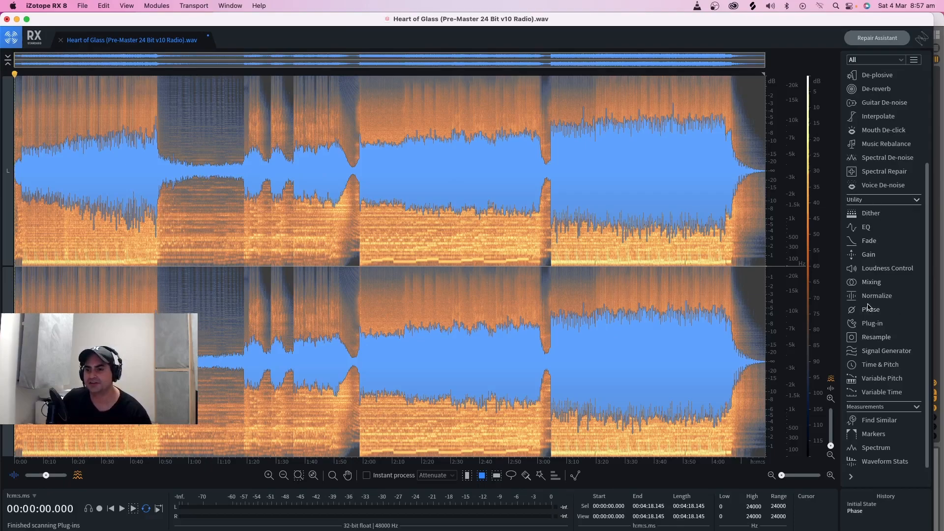
{"action": "left_click", "coordinate": [870, 308]}
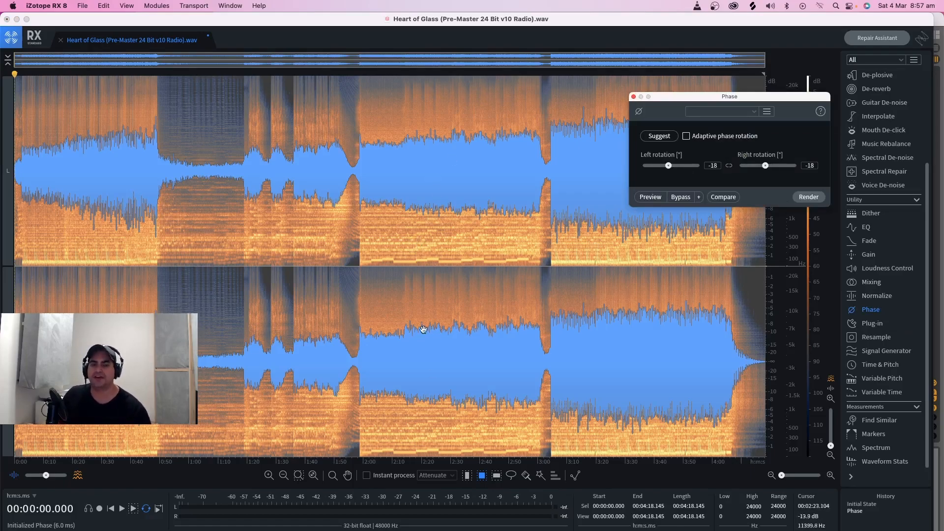
{"action": "mouse_move", "coordinate": [466, 312]}
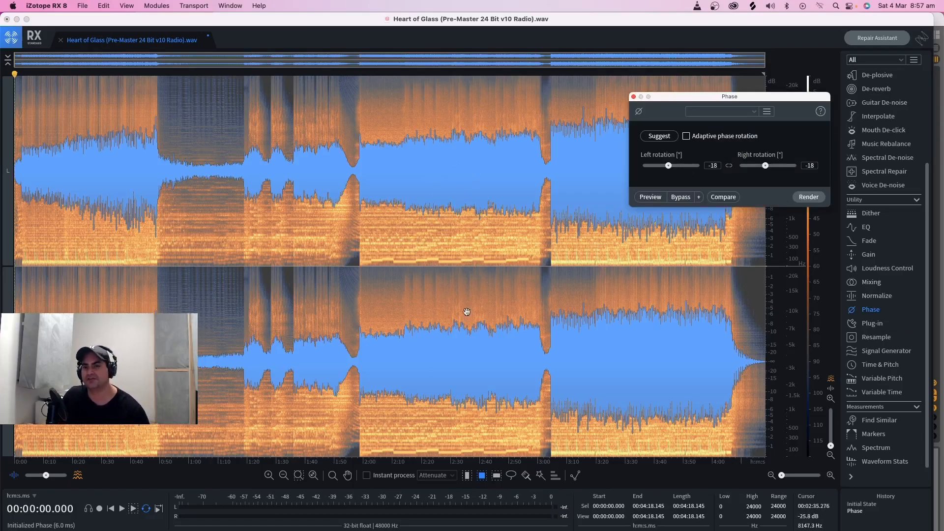
{"action": "mouse_move", "coordinate": [234, 161]}
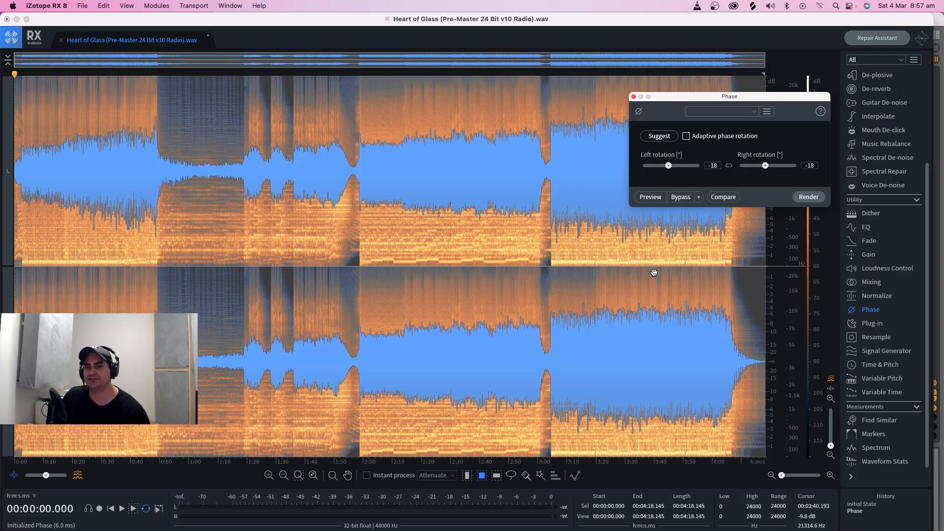
{"action": "mouse_move", "coordinate": [603, 276]}
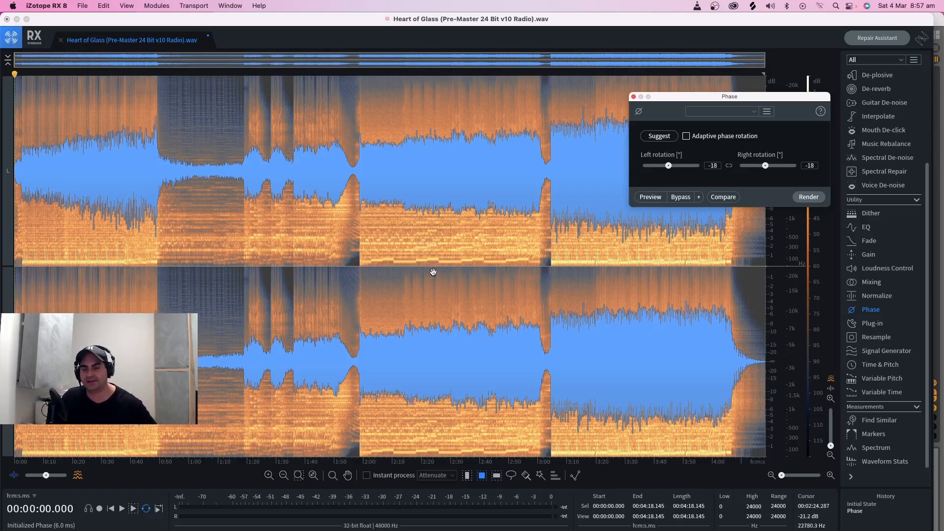
{"action": "mouse_move", "coordinate": [388, 389]}
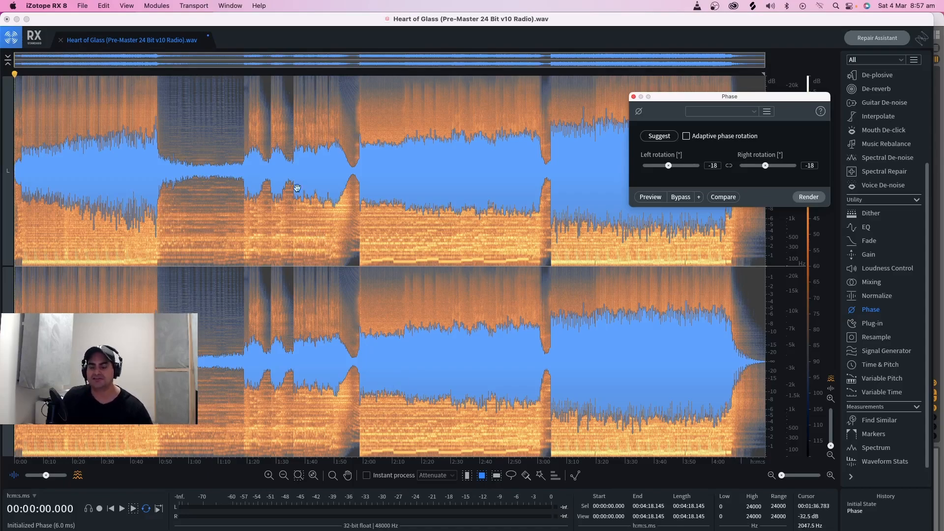
{"action": "mouse_move", "coordinate": [195, 171]}
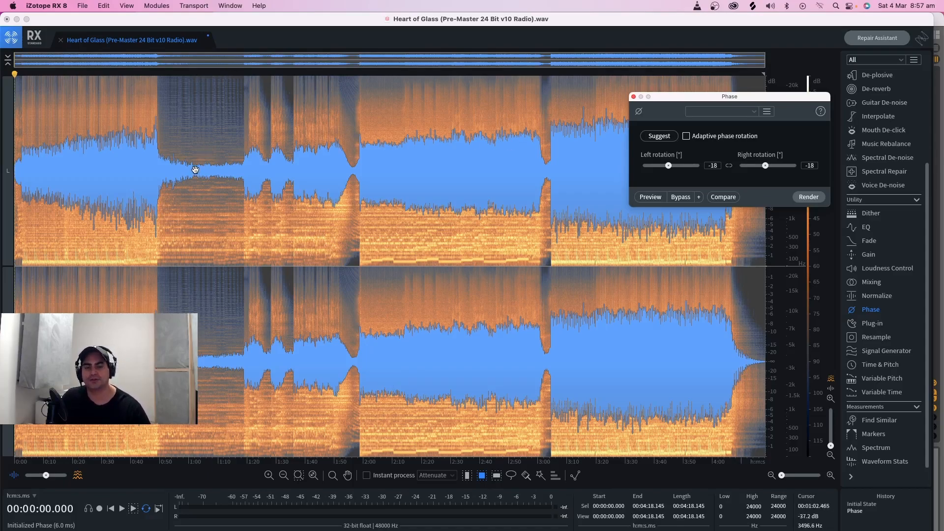
{"action": "left_click_drag", "start_coordinate": [728, 96], "coordinate": [273, 220]}
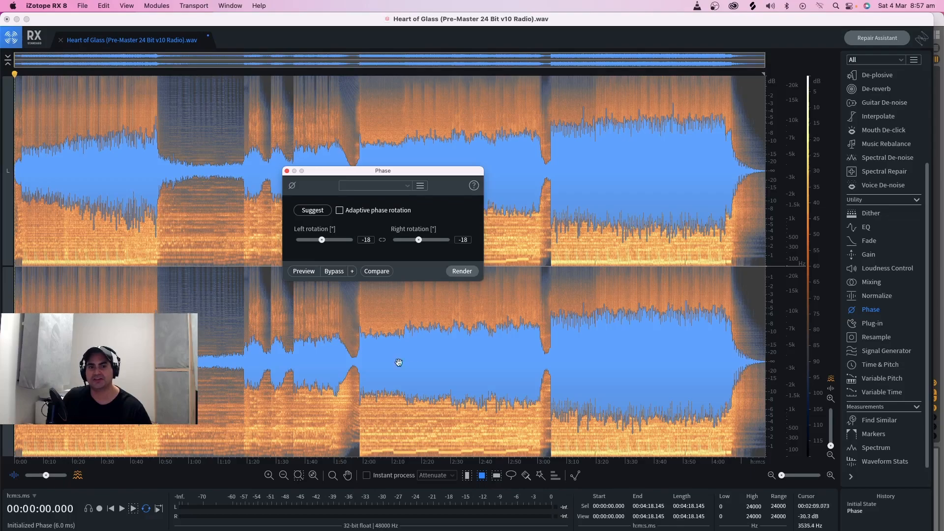
{"action": "mouse_move", "coordinate": [338, 254]}
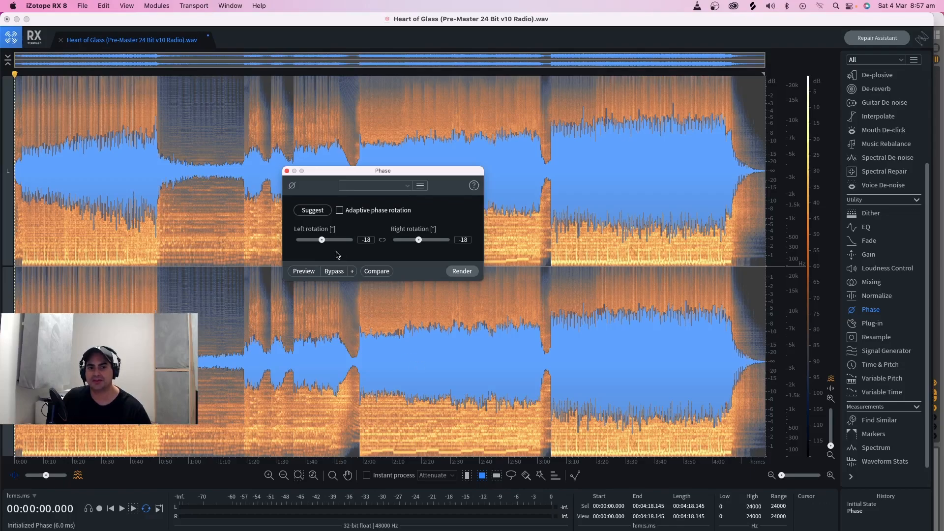
Take the suggested ~+6° rotation, stopping analysis early, and render it onto the song.
{"action": "left_click", "coordinate": [313, 209]}
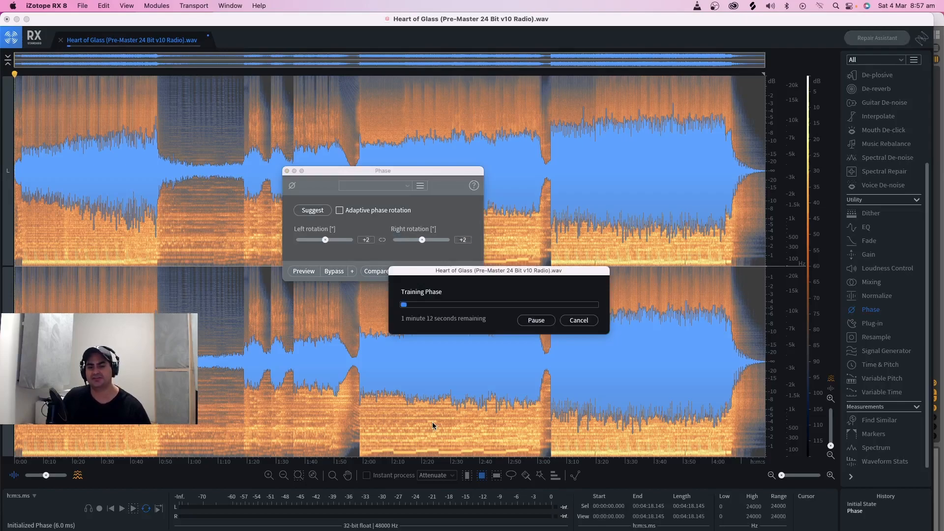
{"action": "mouse_move", "coordinate": [206, 294]}
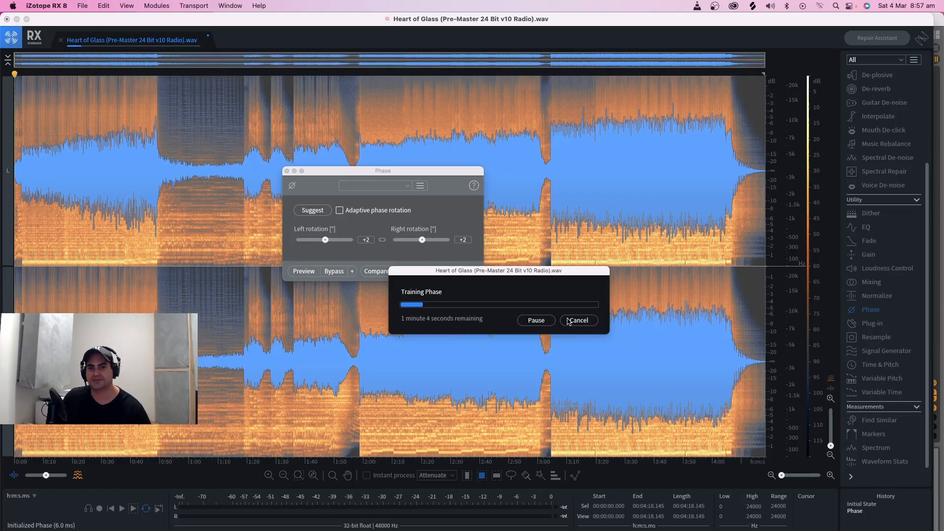
{"action": "left_click", "coordinate": [578, 320]}
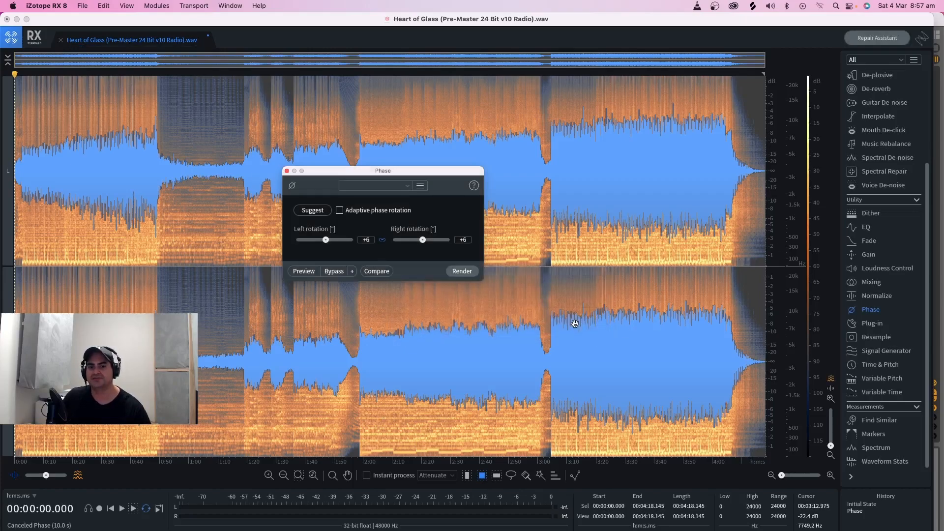
{"action": "left_click", "coordinate": [462, 271]}
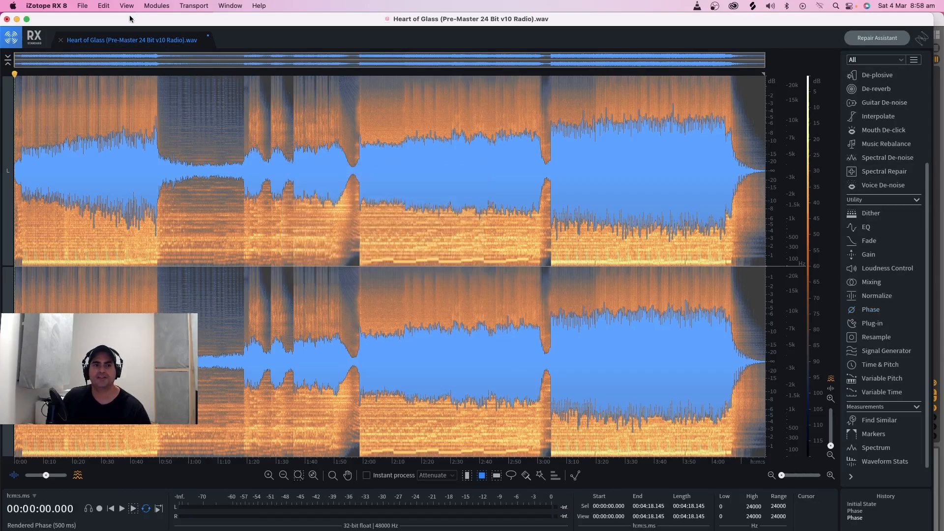
Go to the File menu to export the phase-rotated song.
{"action": "left_click", "coordinate": [83, 5]}
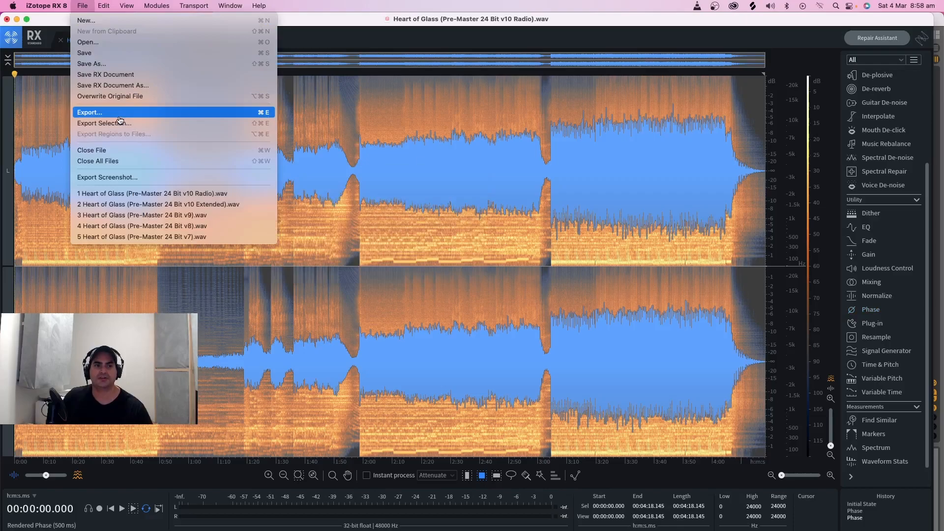
{"action": "mouse_move", "coordinate": [319, 24]}
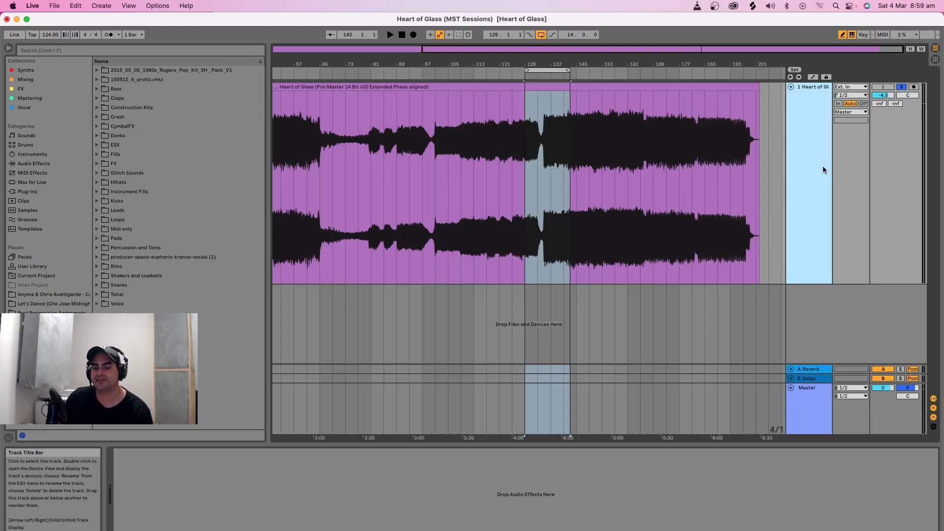
{"action": "mouse_move", "coordinate": [817, 164]}
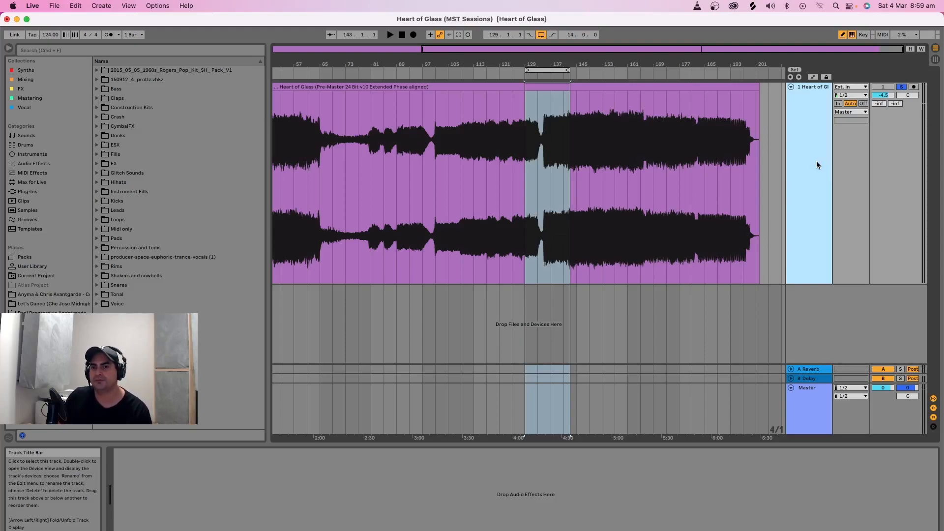
{"action": "mouse_move", "coordinate": [820, 156]}
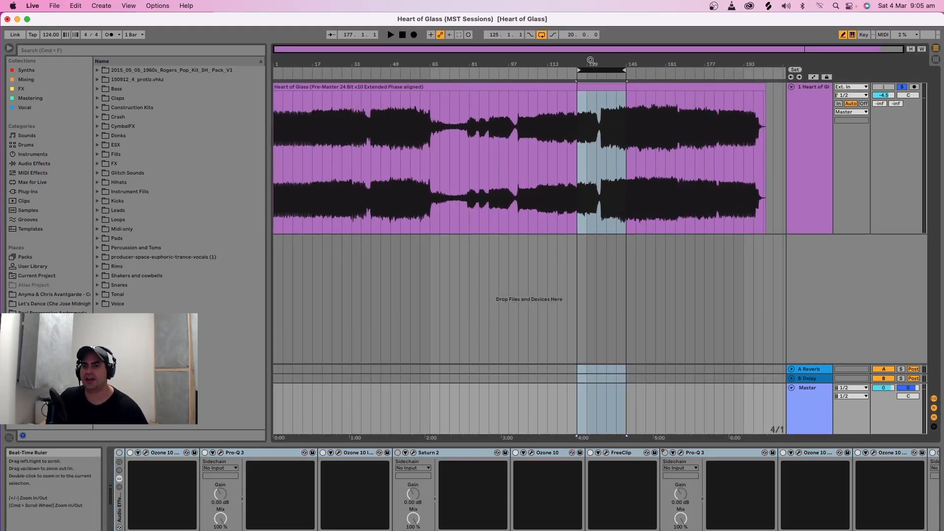
{"action": "mouse_move", "coordinate": [431, 65]}
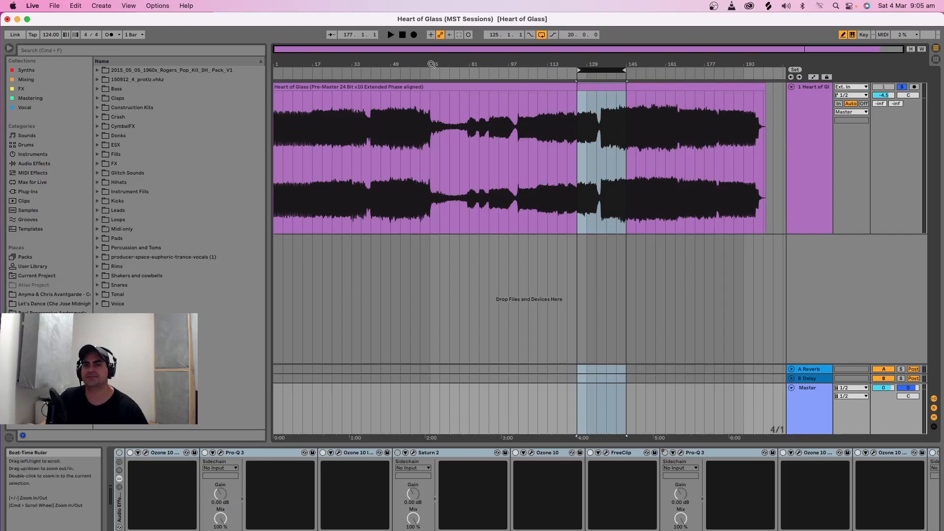
{"action": "mouse_move", "coordinate": [390, 36]}
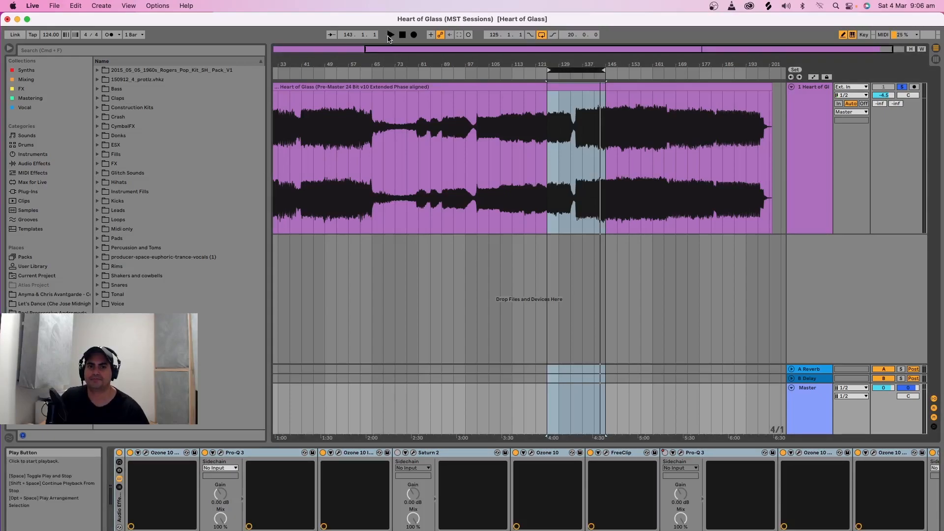
Play the song through the Ozone, Pro-Q 3, Saturn 2 and FreeClip chain.
{"action": "left_click", "coordinate": [391, 34]}
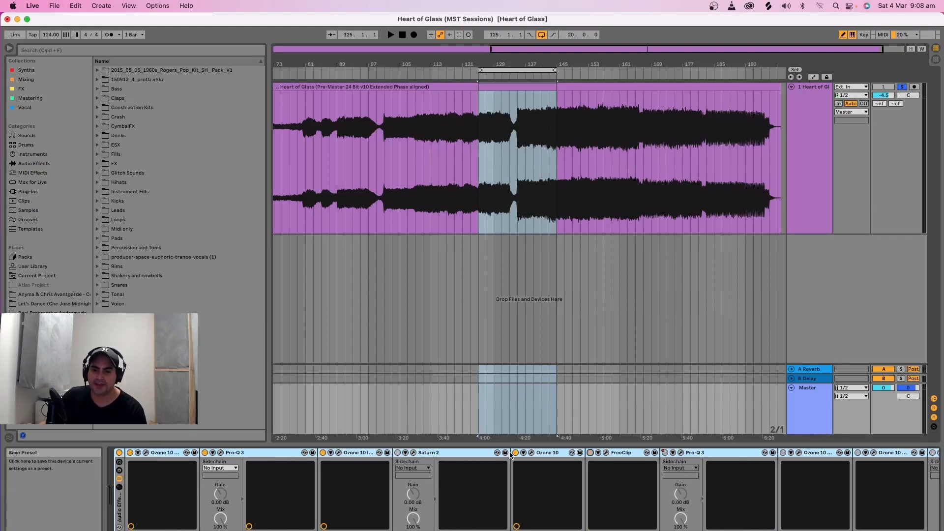
{"action": "left_click", "coordinate": [447, 452]}
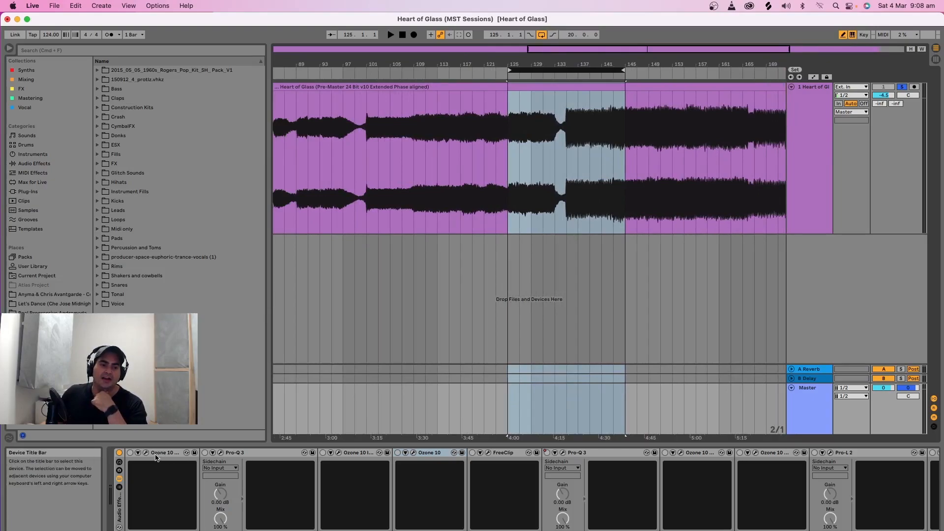
{"action": "left_click", "coordinate": [163, 453]}
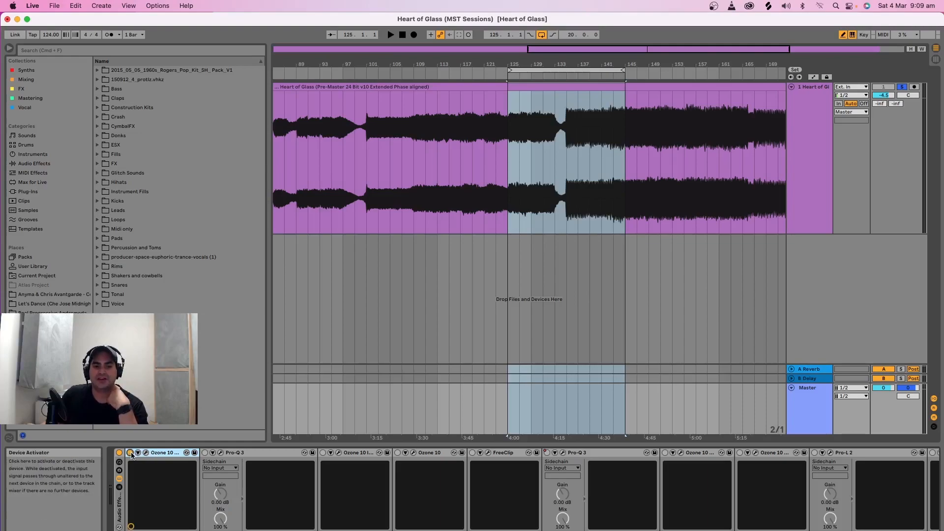
{"action": "left_click", "coordinate": [137, 453]}
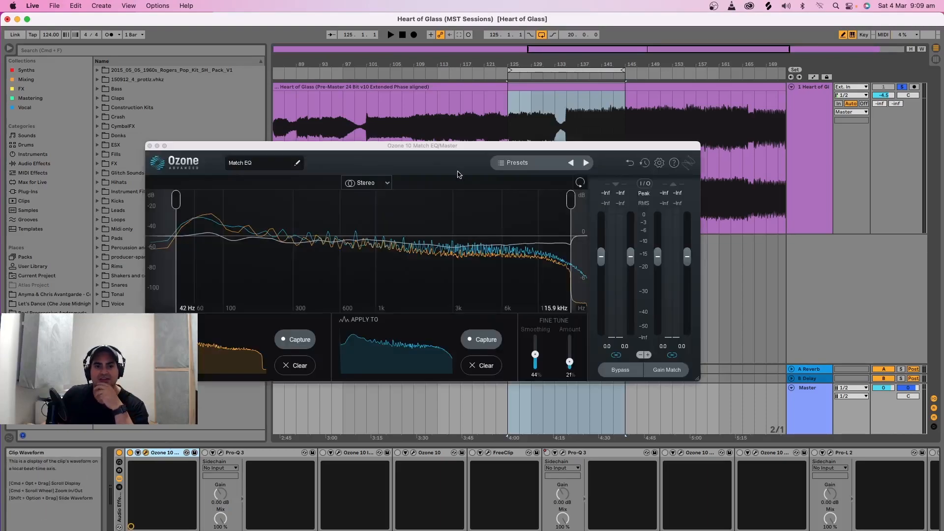
{"action": "left_click_drag", "start_coordinate": [422, 145], "coordinate": [338, 197]}
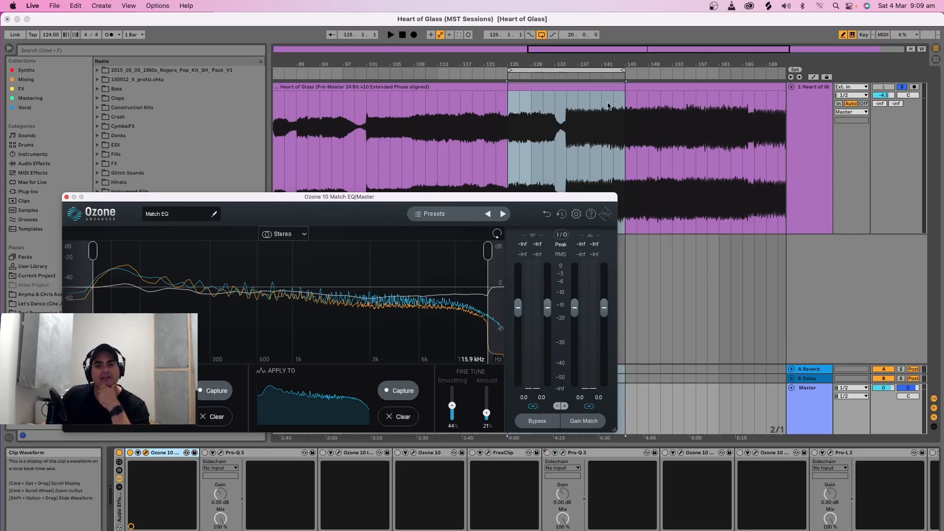
{"action": "mouse_move", "coordinate": [415, 232]}
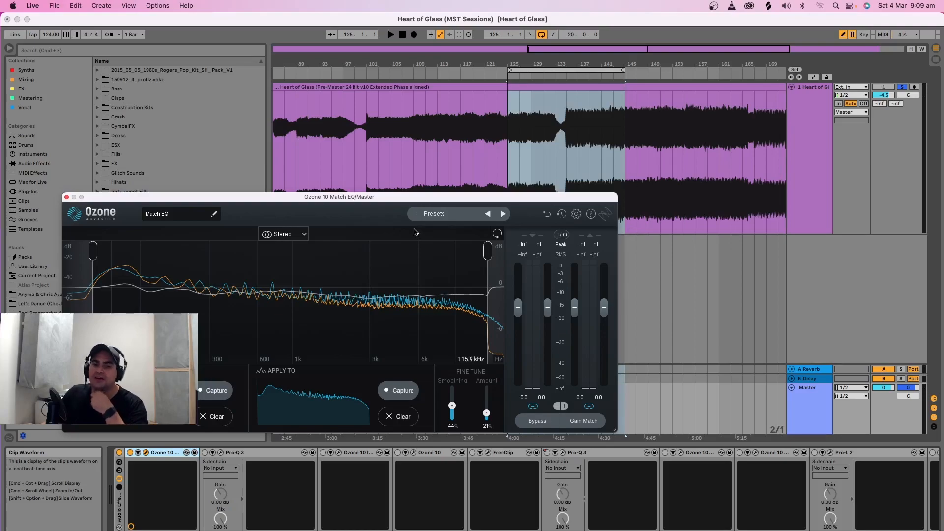
{"action": "mouse_move", "coordinate": [411, 198]}
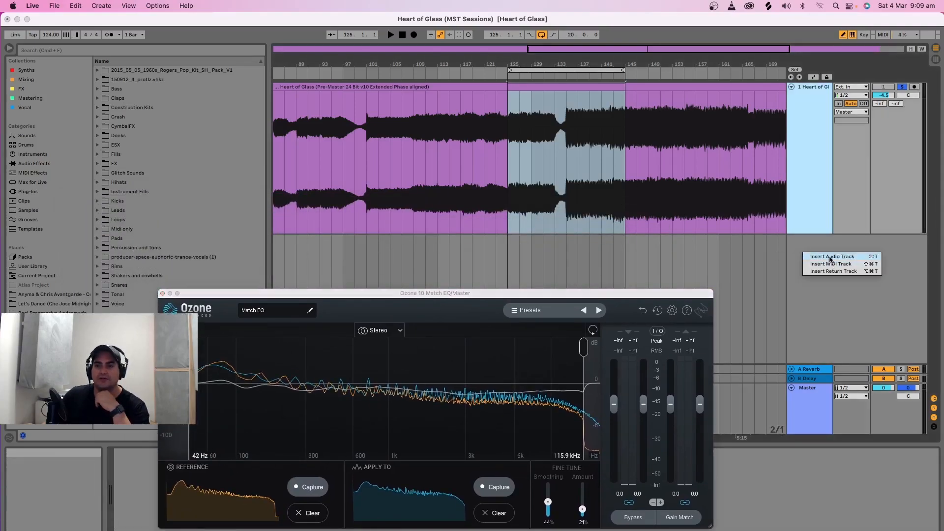
{"action": "left_click", "coordinate": [832, 255]}
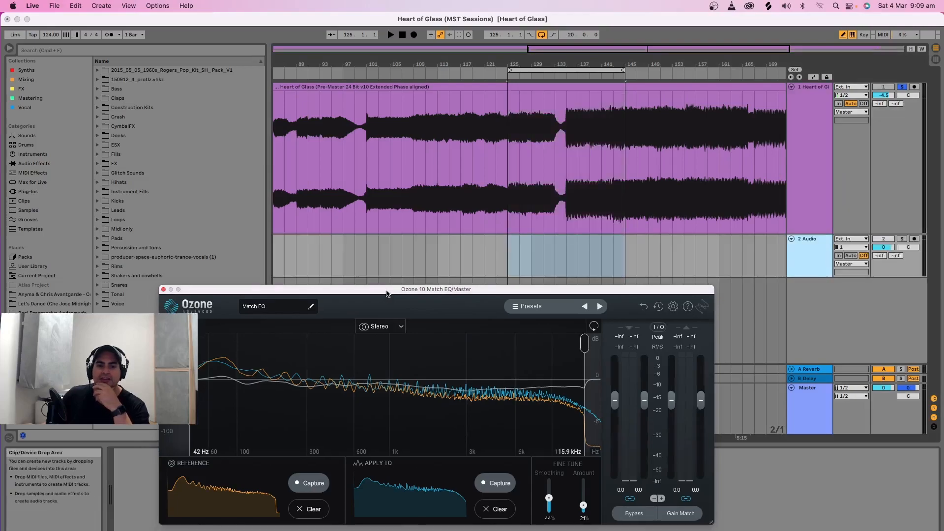
{"action": "left_click_drag", "start_coordinate": [436, 289], "coordinate": [459, 258]}
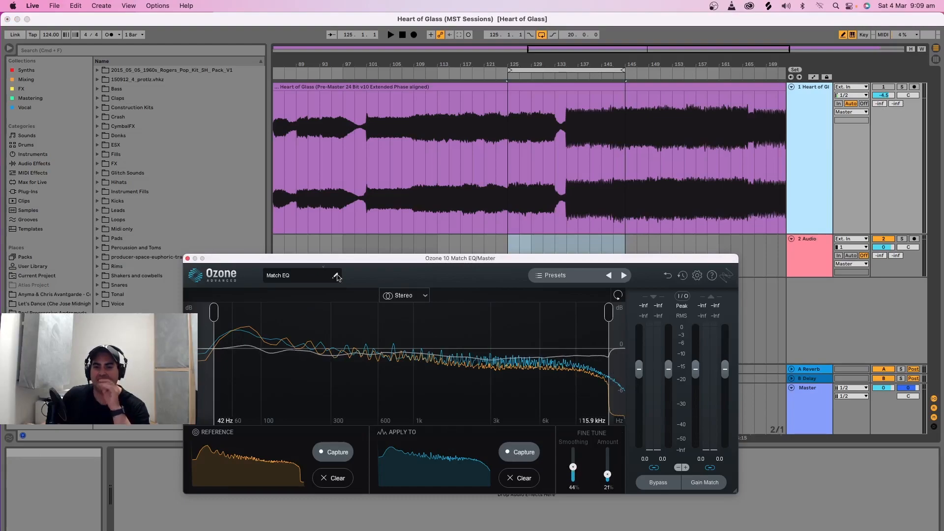
{"action": "left_click", "coordinate": [187, 258]}
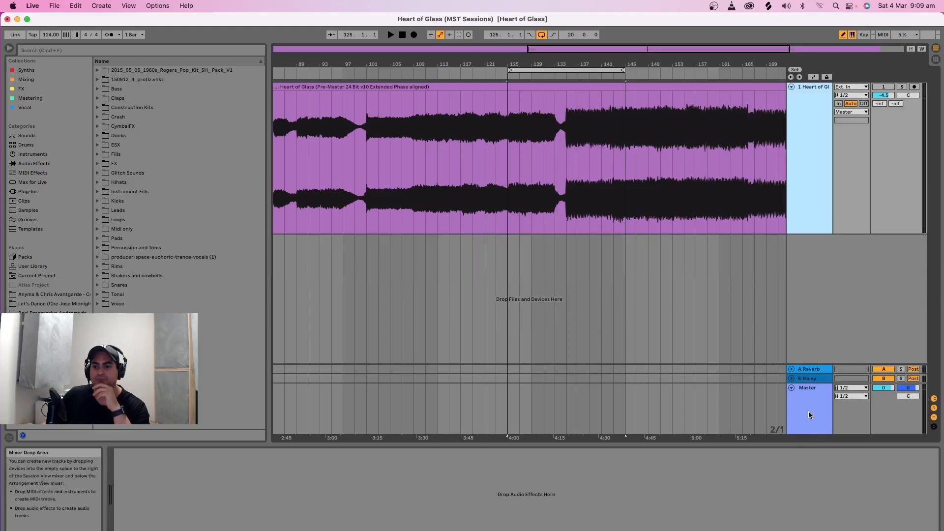
Bring the master's Pro-Q 3 window up with the loop at bars 135–145.
{"action": "left_click", "coordinate": [807, 387]}
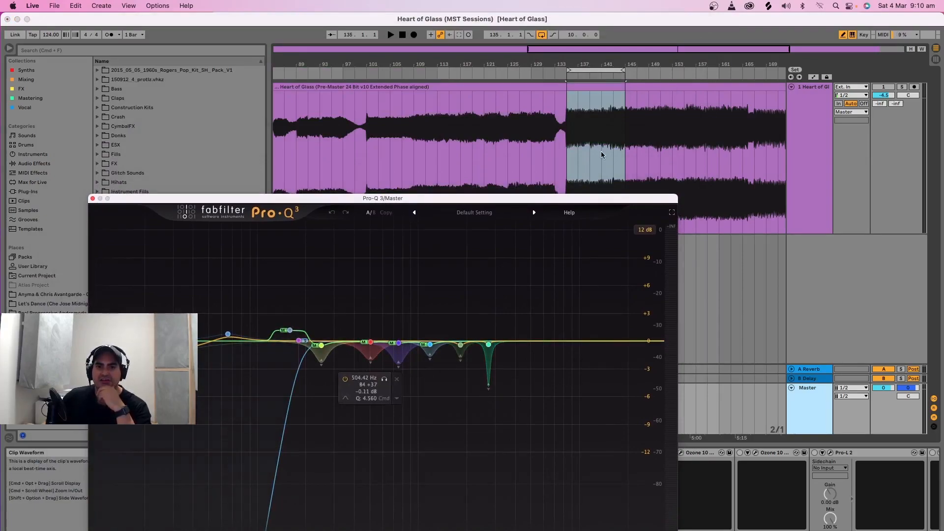
{"action": "left_click", "coordinate": [228, 334]}
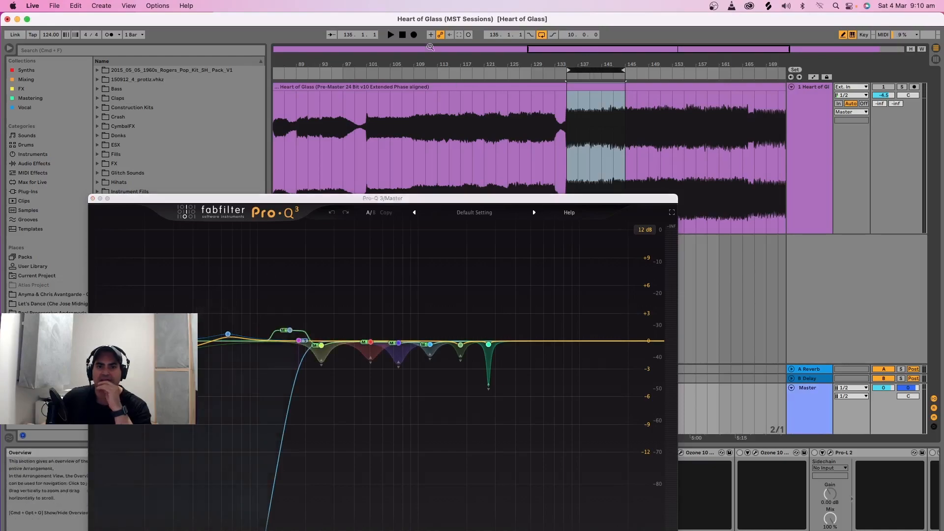
{"action": "left_click", "coordinate": [389, 35]}
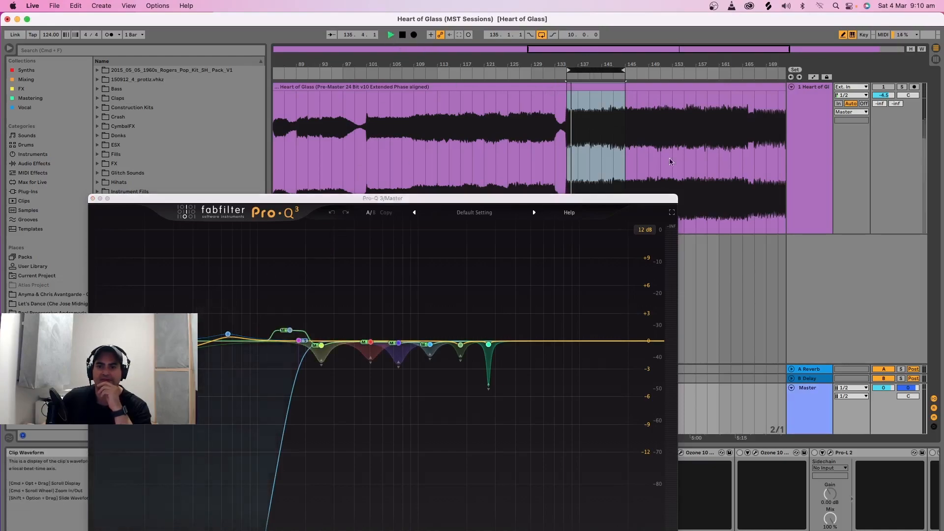
{"action": "left_click", "coordinate": [901, 86]}
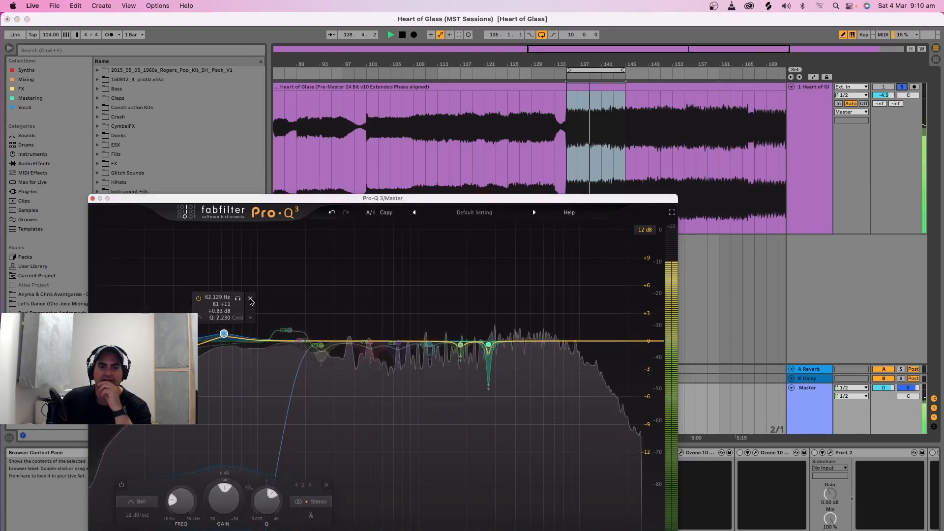
{"action": "left_click", "coordinate": [237, 298]}
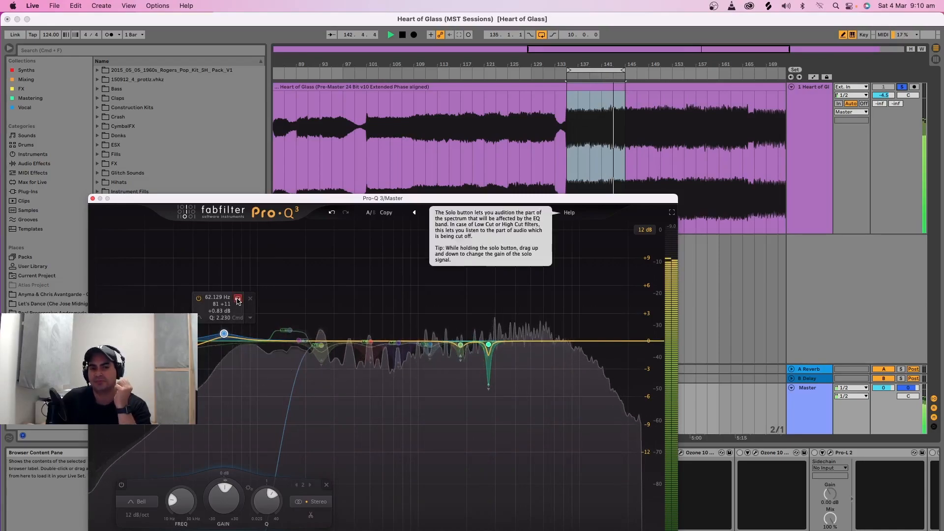
{"action": "left_click", "coordinate": [237, 298]}
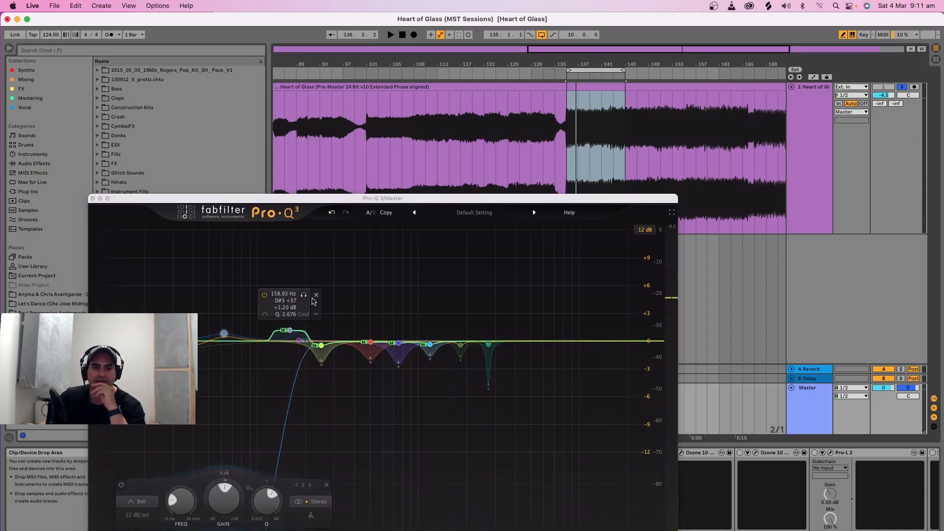
Solo the 159 Hz boost band, move it down to about 139 Hz, and play the loop.
{"action": "left_click", "coordinate": [304, 295]}
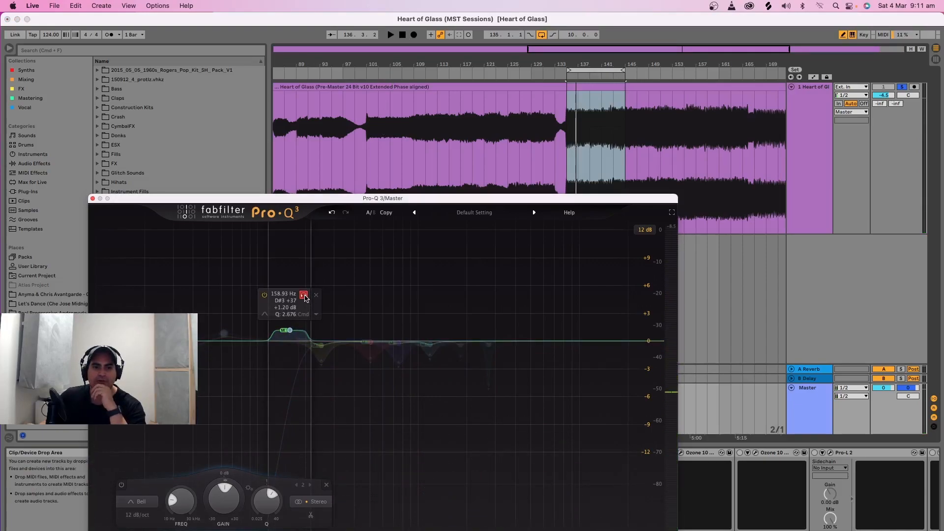
{"action": "left_click_drag", "start_coordinate": [291, 330], "coordinate": [281, 330]}
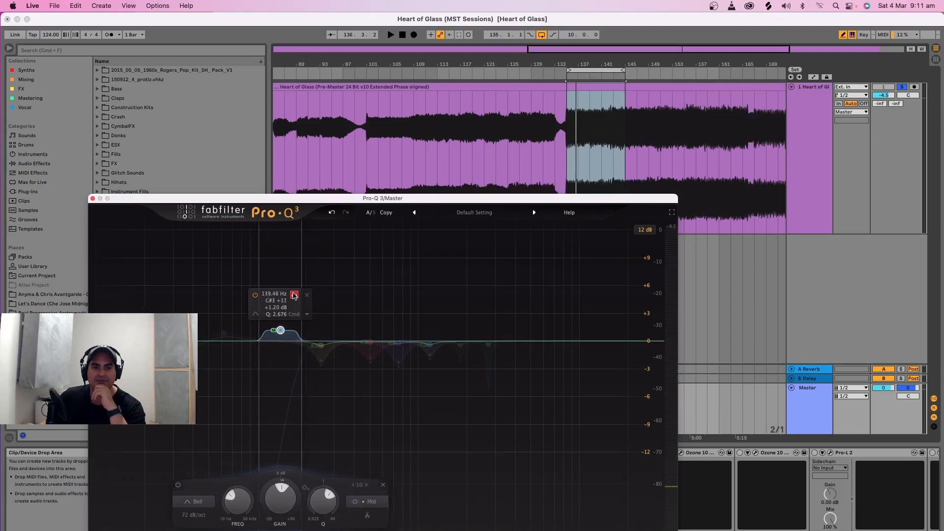
{"action": "left_click_drag", "start_coordinate": [280, 331], "coordinate": [272, 330]}
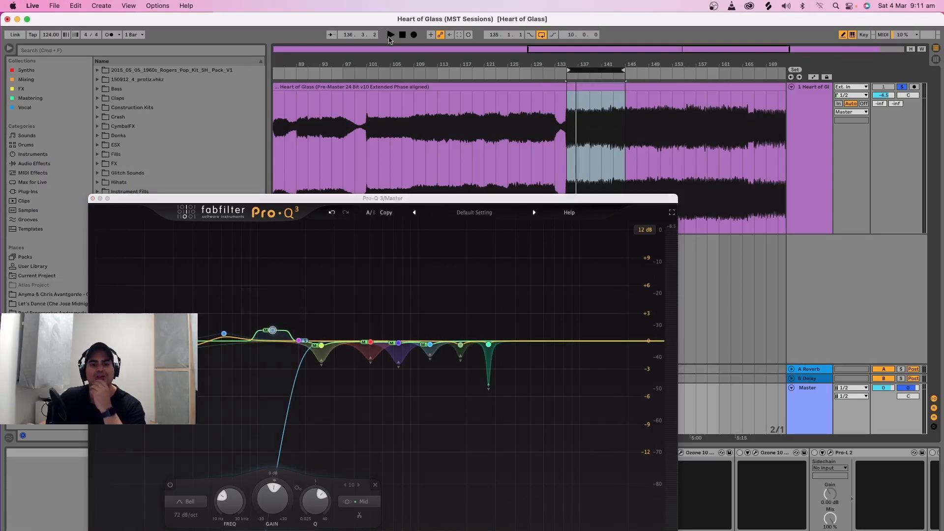
{"action": "left_click", "coordinate": [392, 35]}
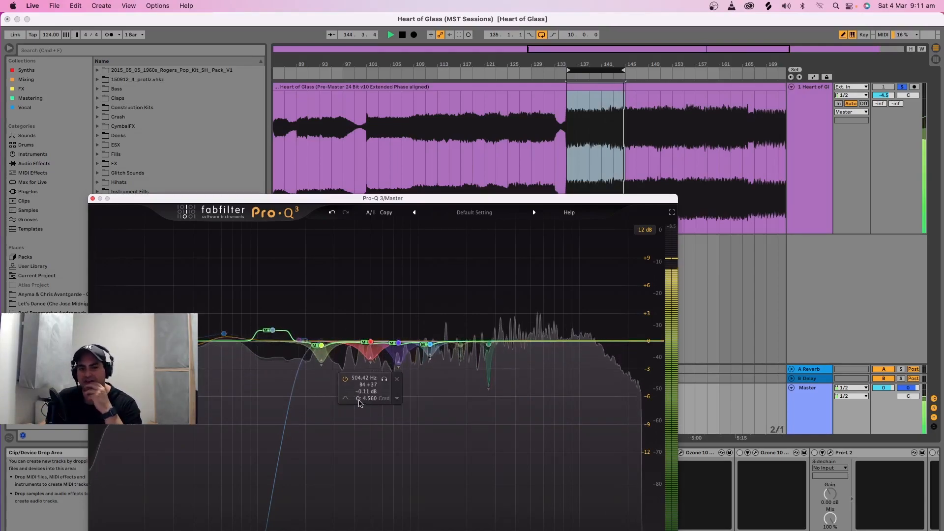
Stop playback and select the 250 Hz dip band in the enlarged EQ view.
{"action": "left_click", "coordinate": [392, 34]}
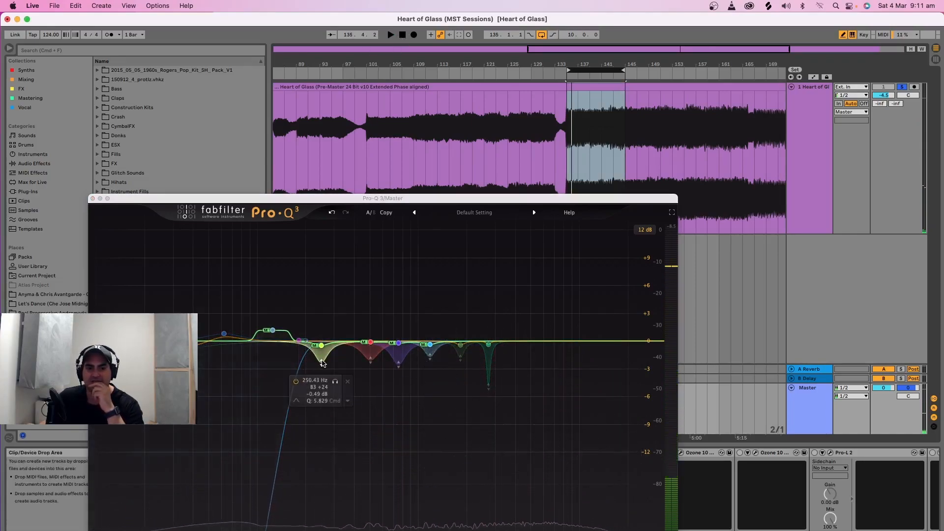
{"action": "left_click", "coordinate": [487, 344]}
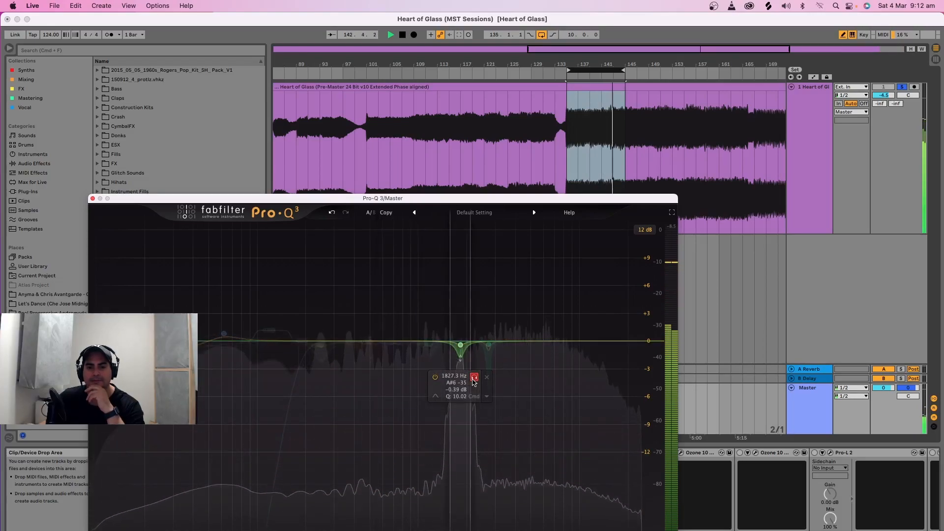
{"action": "left_click_drag", "start_coordinate": [460, 344], "coordinate": [488, 344]}
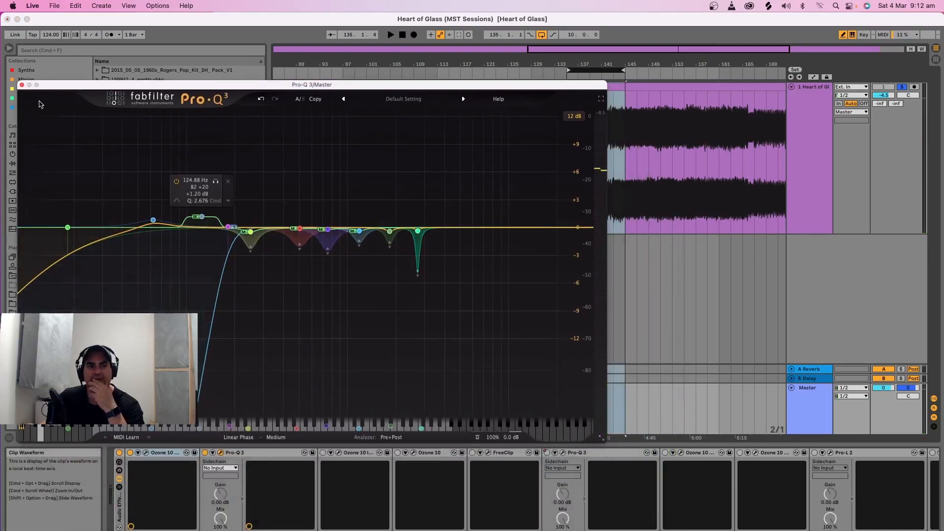
Check the 250 Hz and 1.2 kHz cut bands, then close Pro-Q 3.
{"action": "left_click", "coordinate": [248, 231]}
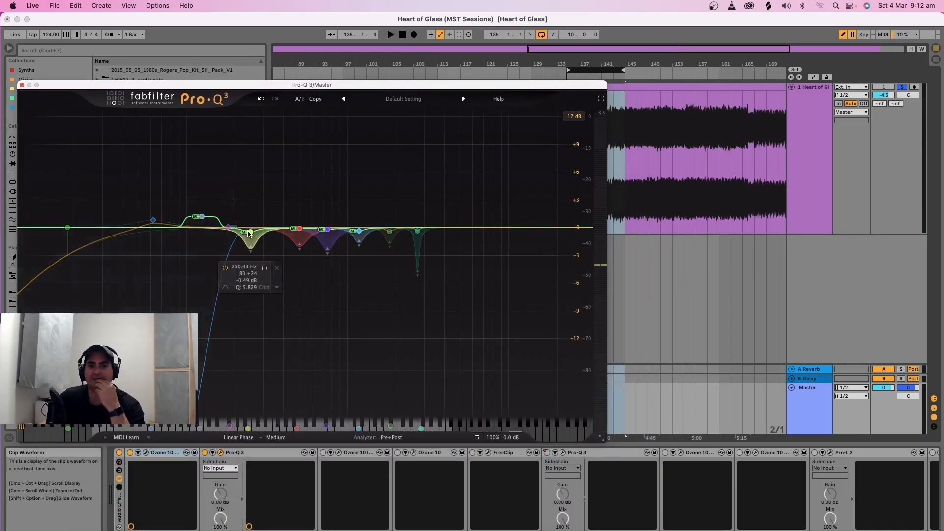
{"action": "left_click", "coordinate": [299, 228]}
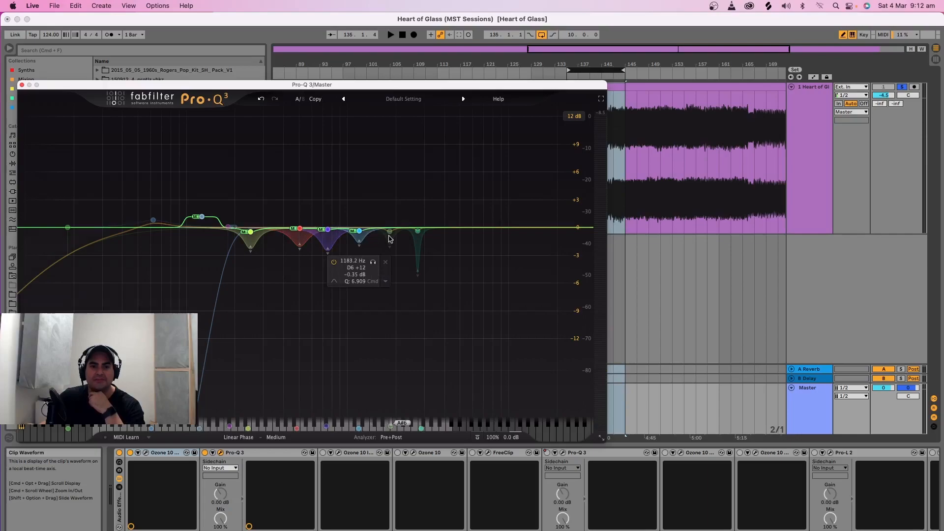
{"action": "left_click", "coordinate": [417, 231]}
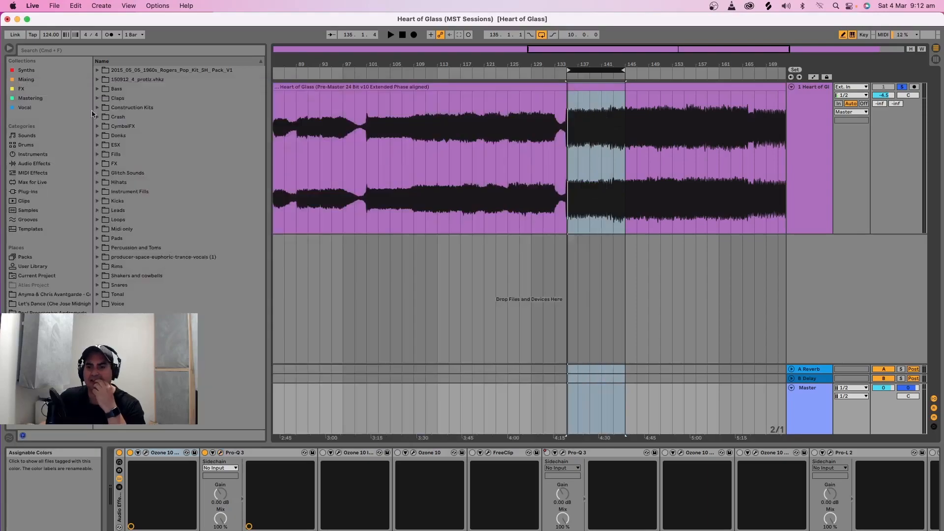
{"action": "mouse_move", "coordinate": [426, 191]}
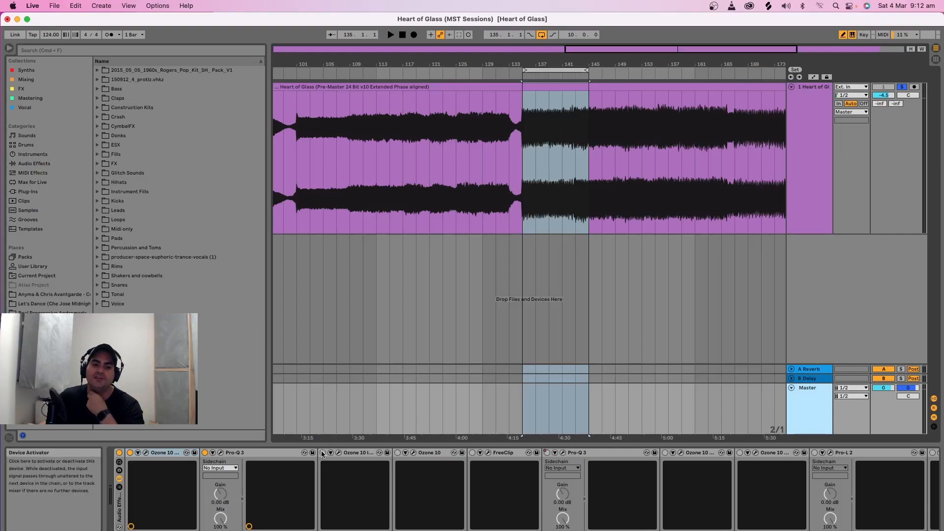
Bring up the Ozone 10 Imager and widen Band 2 to 13.
{"action": "left_click", "coordinate": [339, 452]}
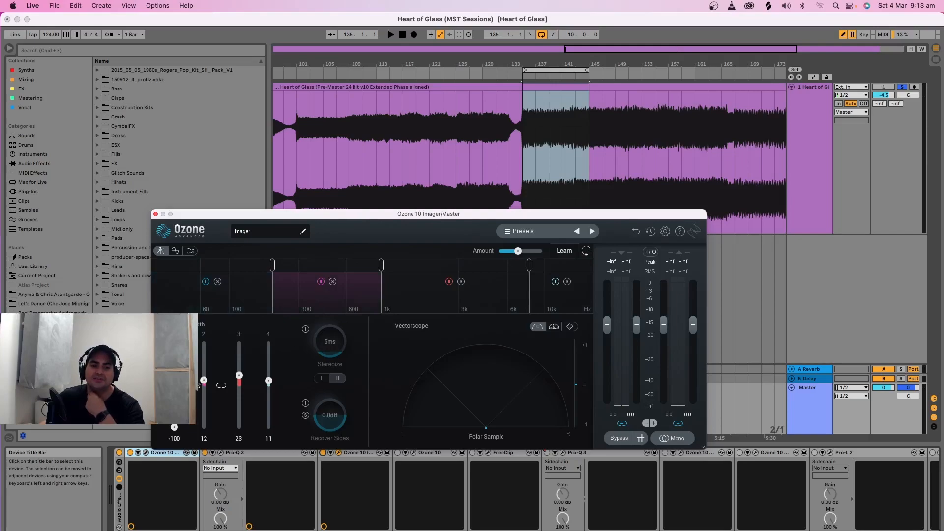
{"action": "left_click_drag", "start_coordinate": [204, 380], "coordinate": [204, 377]}
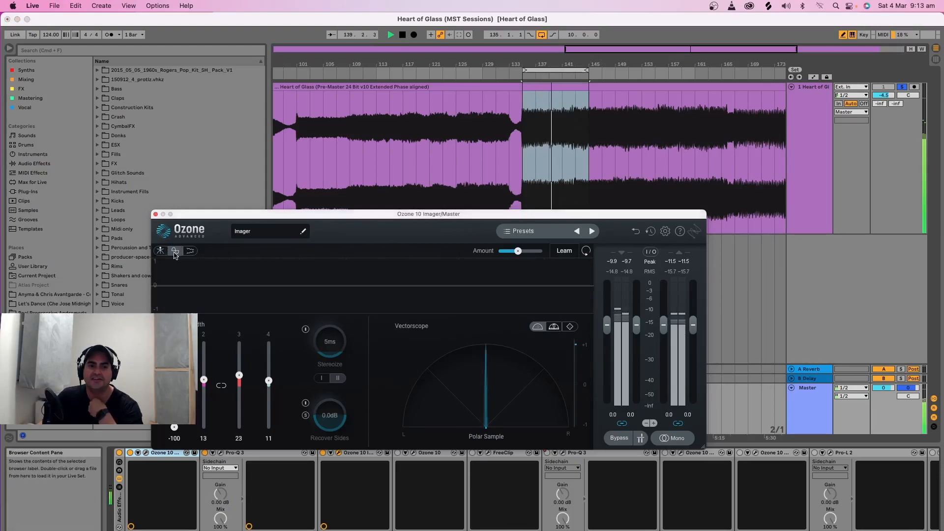
Compare the Imager's Correlation Trace and band spectrum views twice.
{"action": "left_click", "coordinate": [175, 250]}
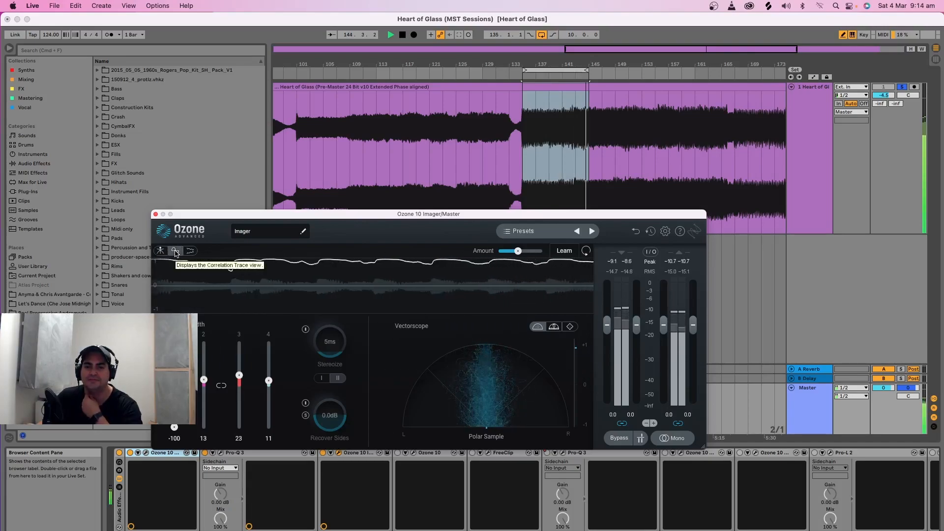
{"action": "left_click", "coordinate": [160, 251]}
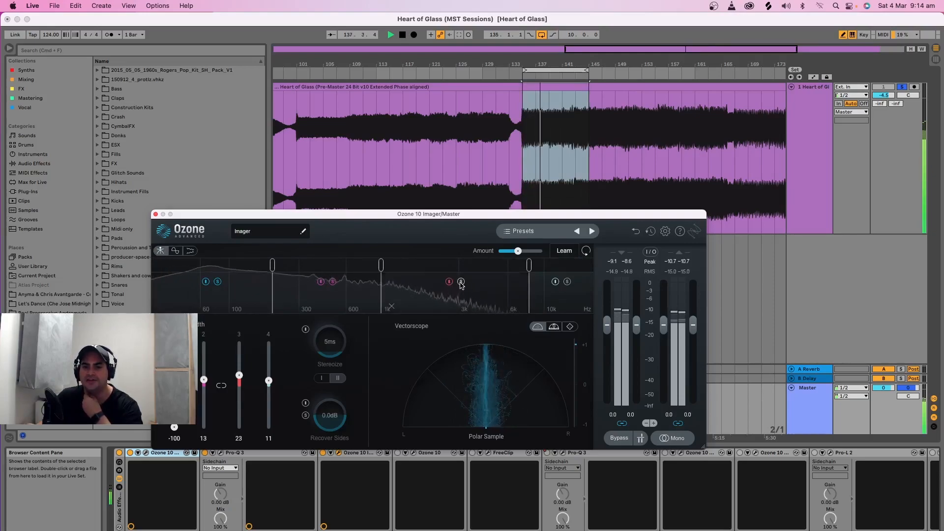
{"action": "left_click", "coordinate": [175, 251]}
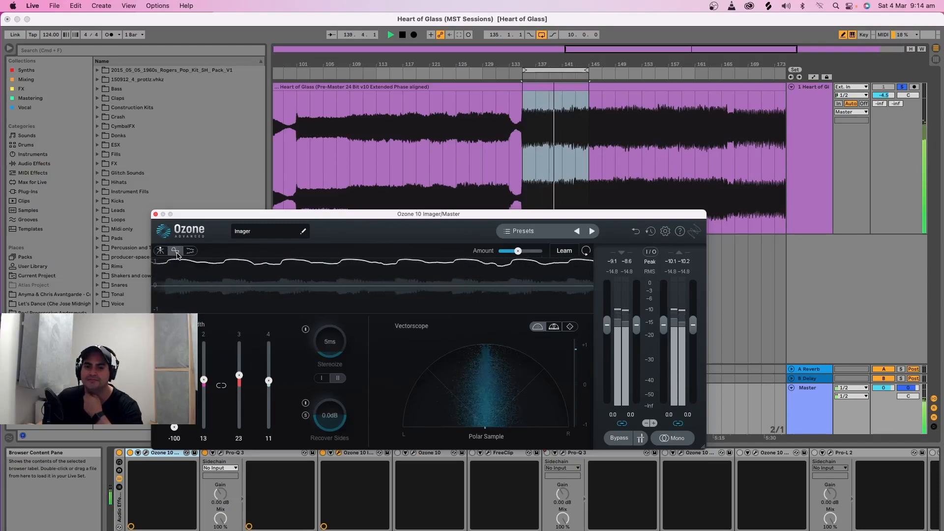
{"action": "left_click", "coordinate": [160, 251]}
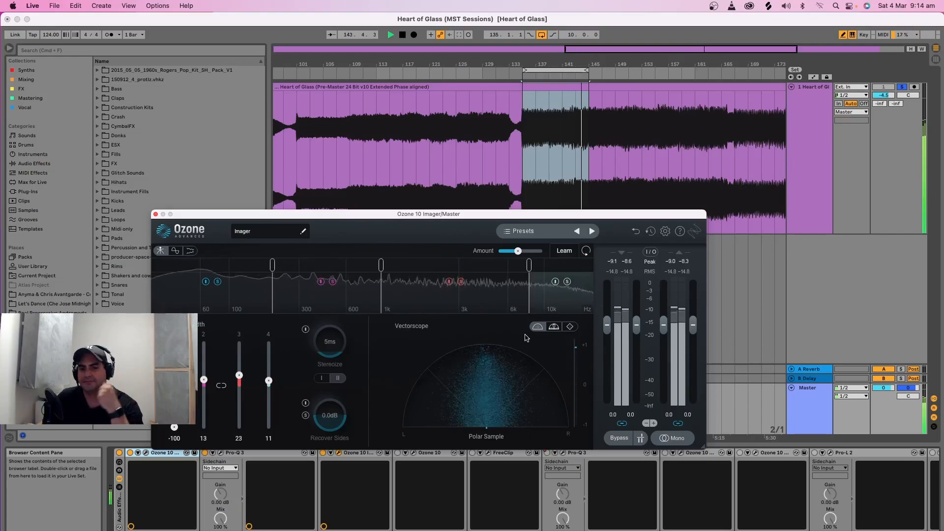
Stop playback and return the position to the start.
{"action": "left_click", "coordinate": [392, 35]}
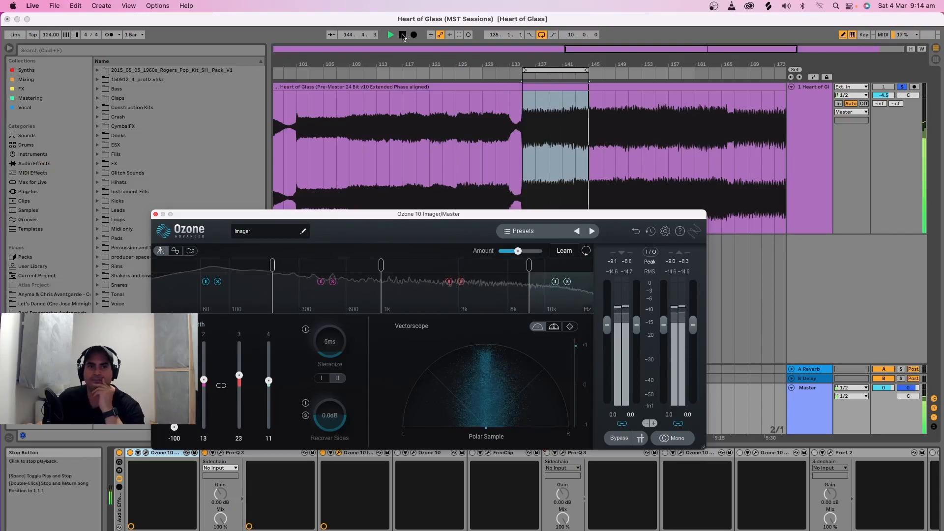
{"action": "left_click", "coordinate": [401, 34]}
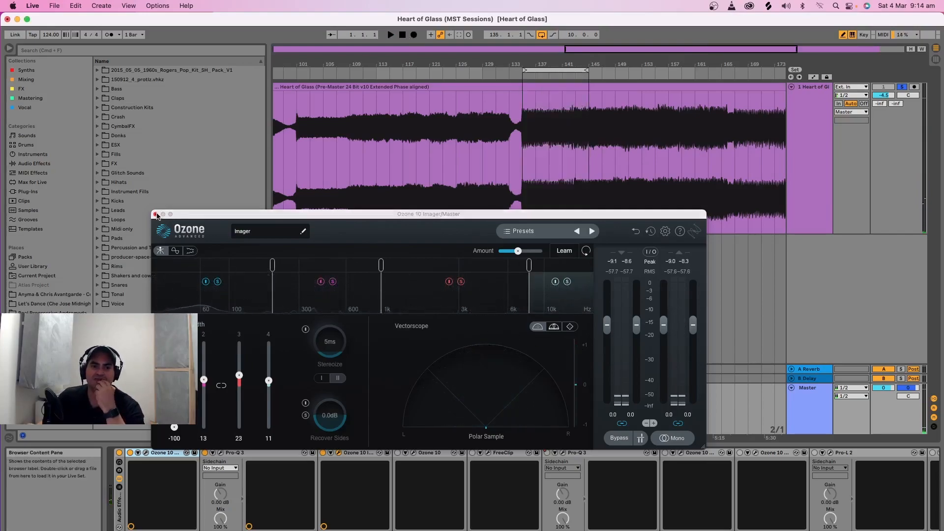
Close the Imager and reposition the Ozone 10 window for the Dynamics module.
{"action": "left_click", "coordinate": [156, 214]}
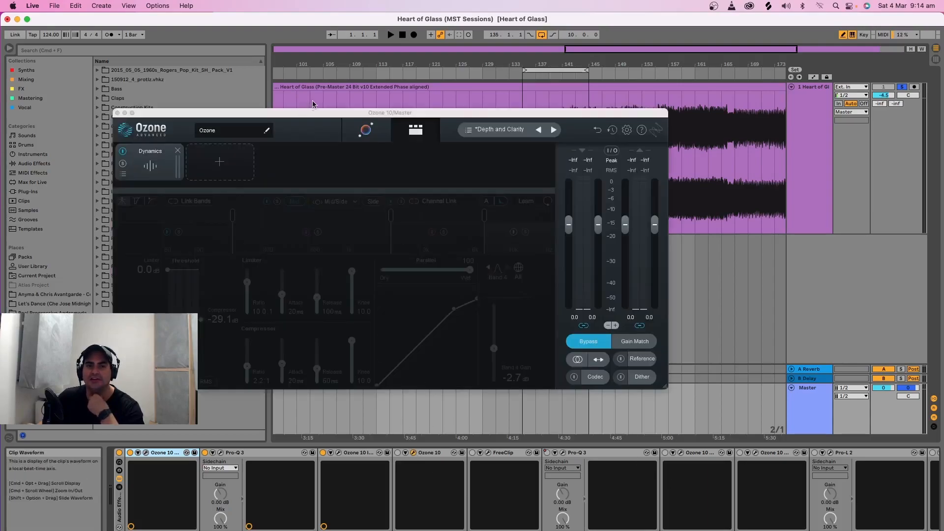
{"action": "left_click_drag", "start_coordinate": [390, 112], "coordinate": [470, 152]}
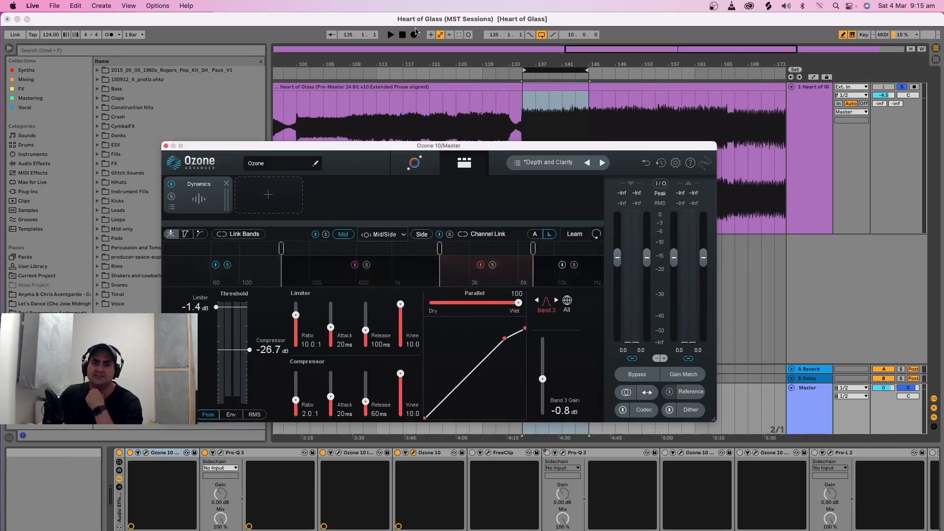
Play the loop to audition the Ozone Dynamics settings.
{"action": "left_click", "coordinate": [391, 34]}
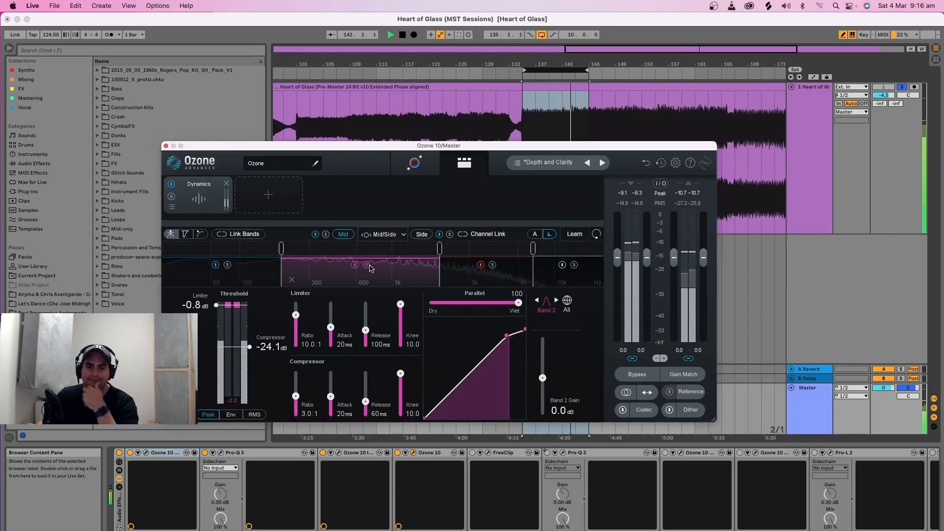
{"action": "mouse_move", "coordinate": [496, 275]}
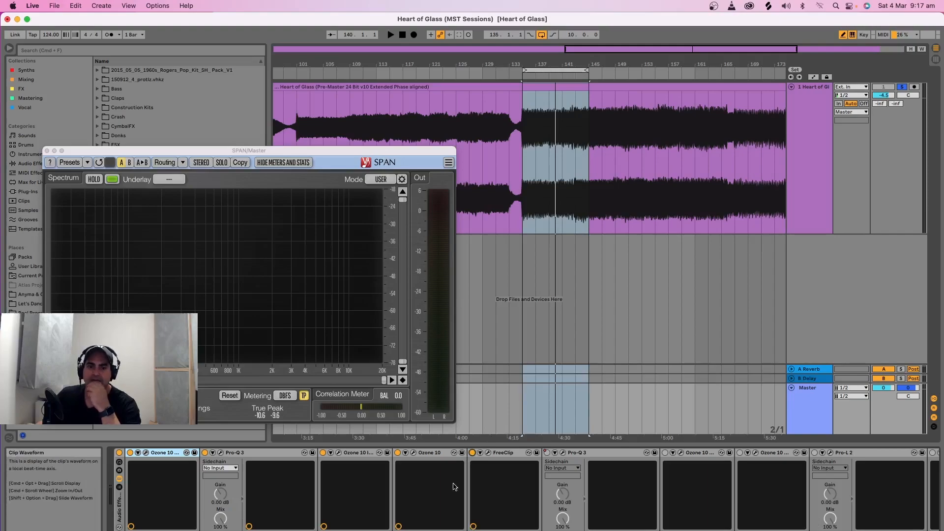
Bring up the FreeClip soft clipper from the master chain and move its window higher.
{"action": "left_click", "coordinate": [501, 452]}
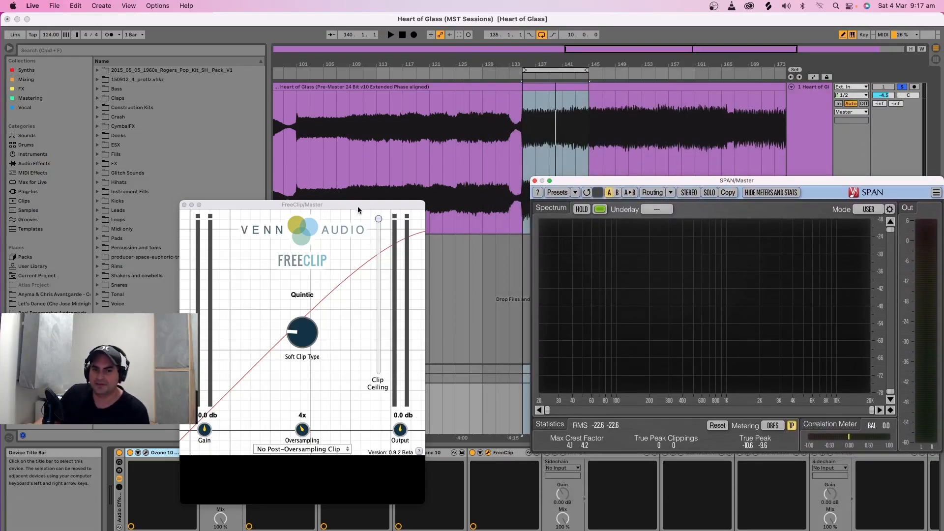
{"action": "left_click_drag", "start_coordinate": [302, 204], "coordinate": [371, 91]}
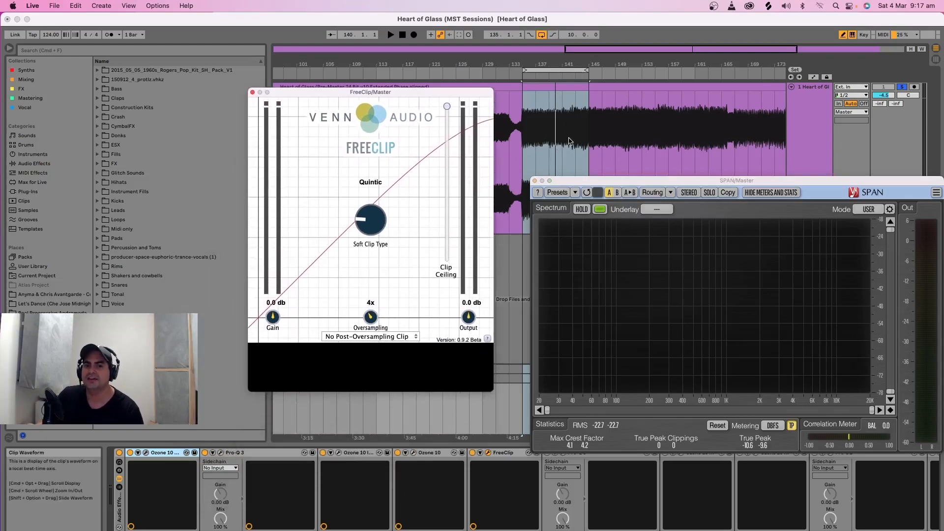
Arrange SPAN on the left and FreeClip on the right, play the song, then move SPAN to the top.
{"action": "left_click_drag", "start_coordinate": [735, 180], "coordinate": [252, 194]}
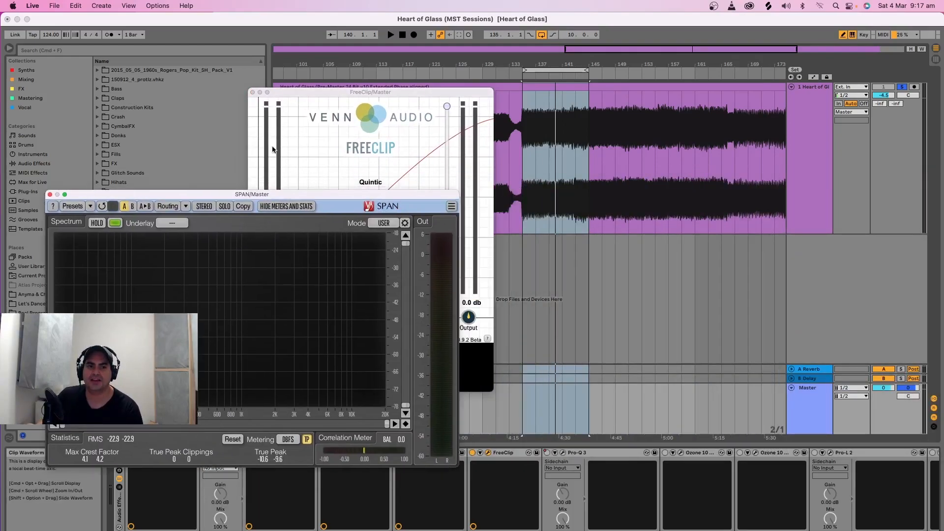
{"action": "left_click_drag", "start_coordinate": [371, 92], "coordinate": [741, 98]}
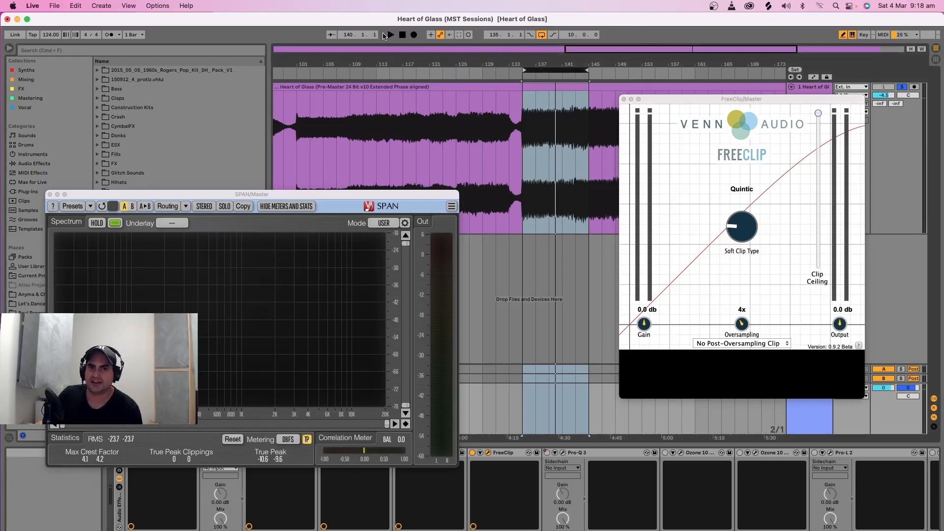
{"action": "left_click", "coordinate": [391, 34]}
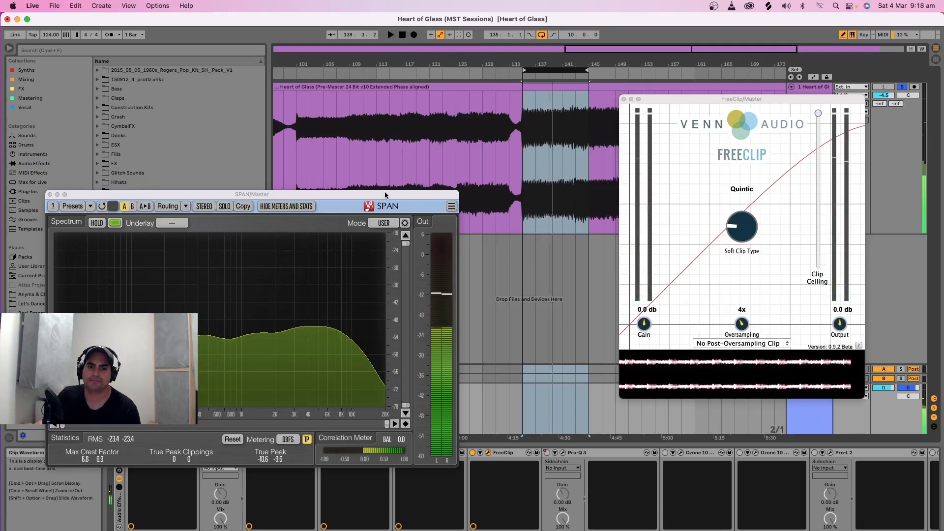
{"action": "left_click_drag", "start_coordinate": [252, 194], "coordinate": [242, 58]}
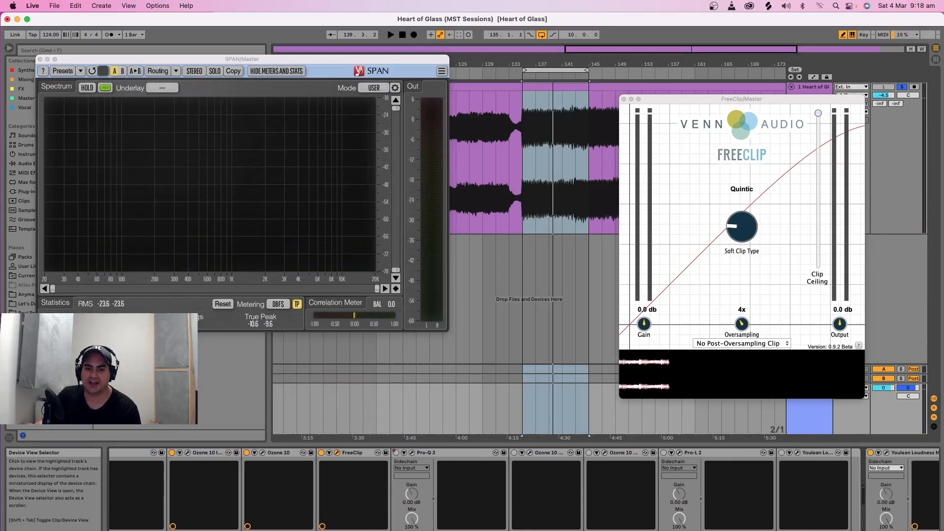
{"action": "right_click", "coordinate": [397, 452]}
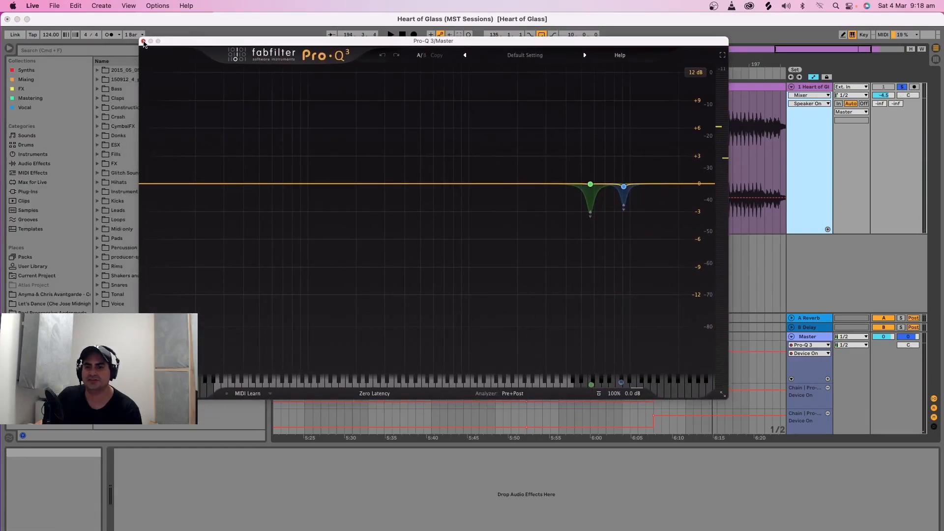
Close Pro-Q 3 and move the Ozone 10 Maximizer window (-0.1 dB ceiling) lower-left.
{"action": "left_click", "coordinate": [143, 41]}
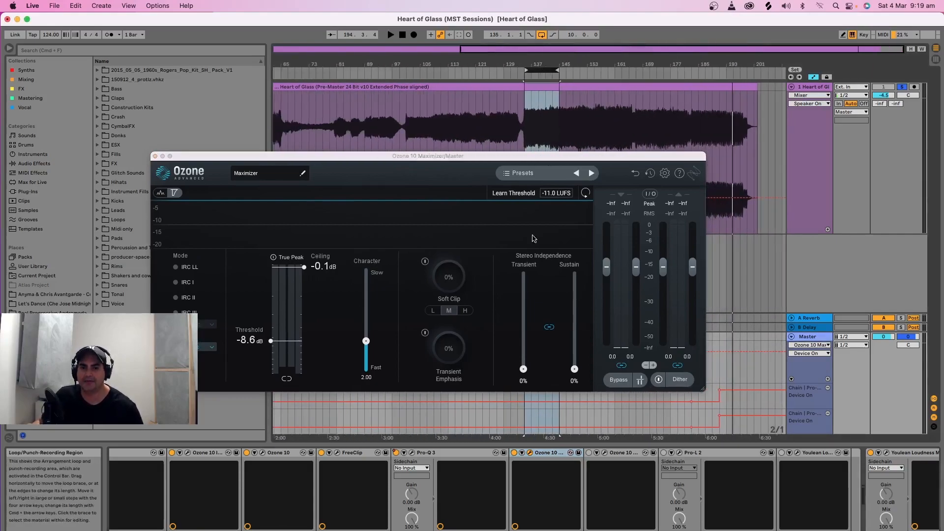
{"action": "left_click_drag", "start_coordinate": [428, 156], "coordinate": [325, 173]}
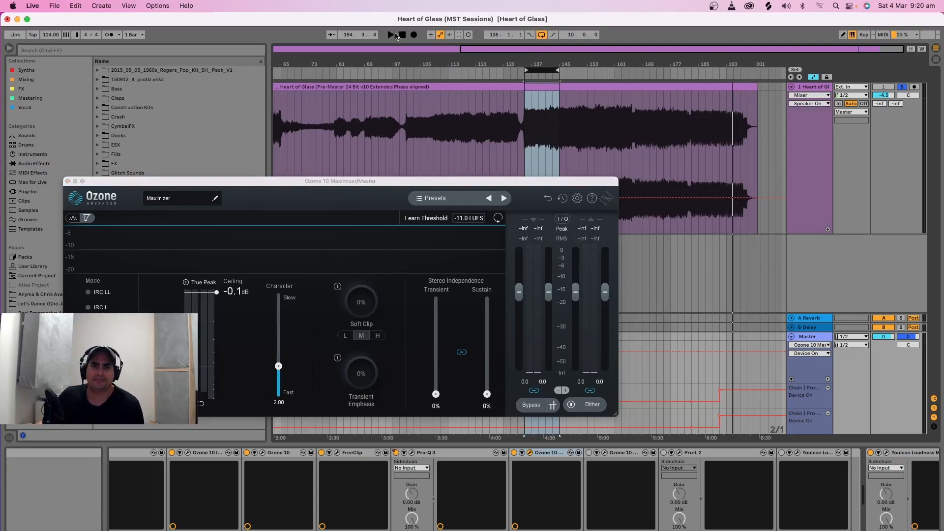
Play the song and bring up the Ozone 10 Vintage Limiter at -7.2 dB threshold, -0.1 dB ceiling.
{"action": "left_click", "coordinate": [390, 35]}
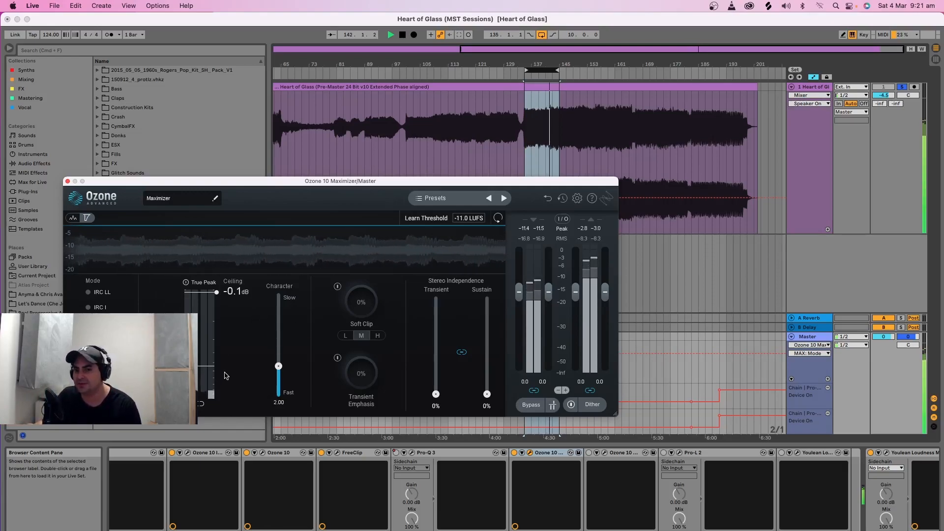
{"action": "left_click", "coordinate": [67, 181]}
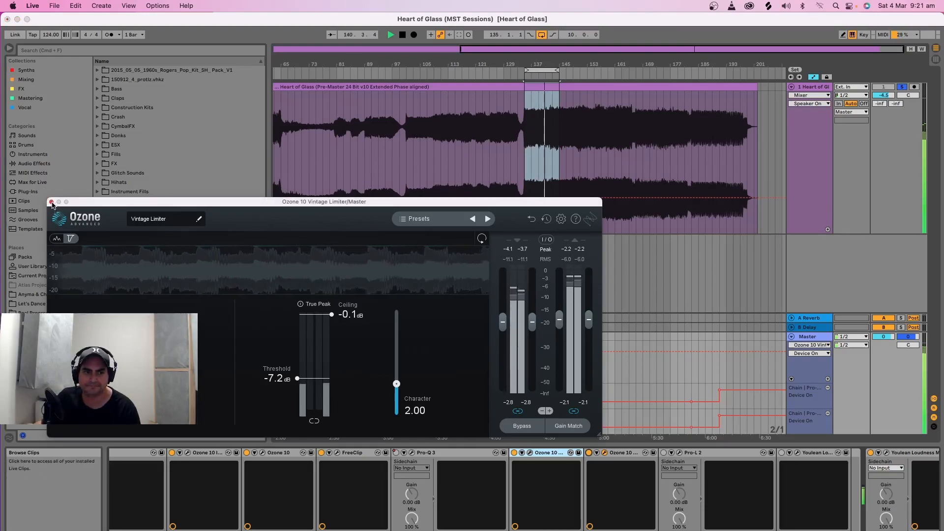
{"action": "left_click", "coordinate": [51, 202]}
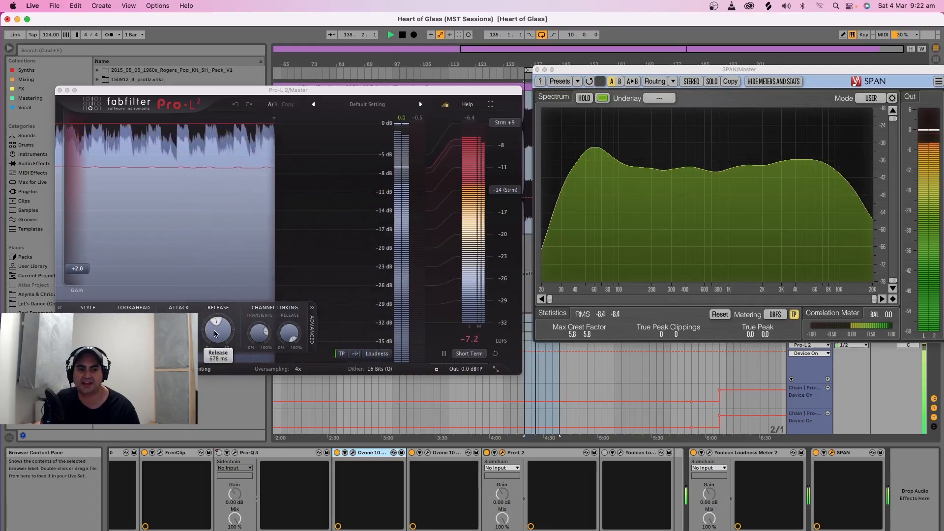
{"action": "mouse_move", "coordinate": [220, 332]}
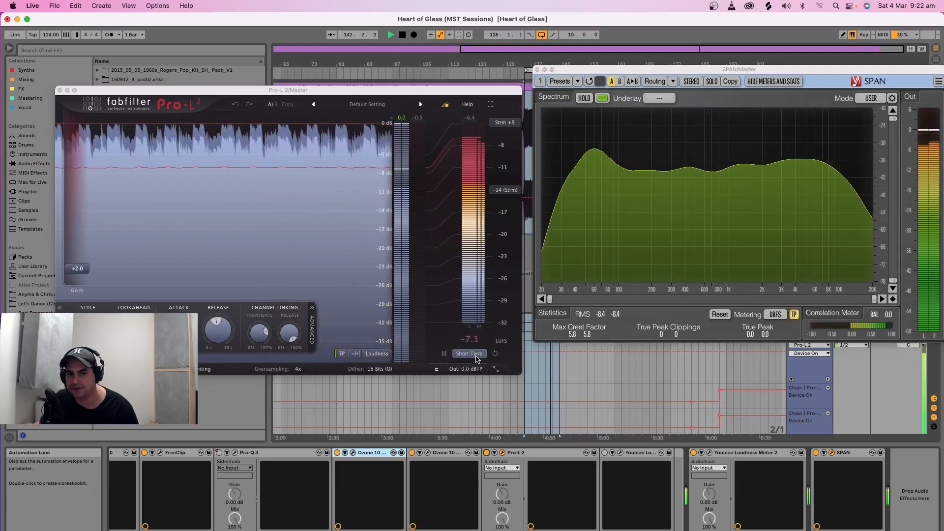
{"action": "mouse_move", "coordinate": [479, 370]}
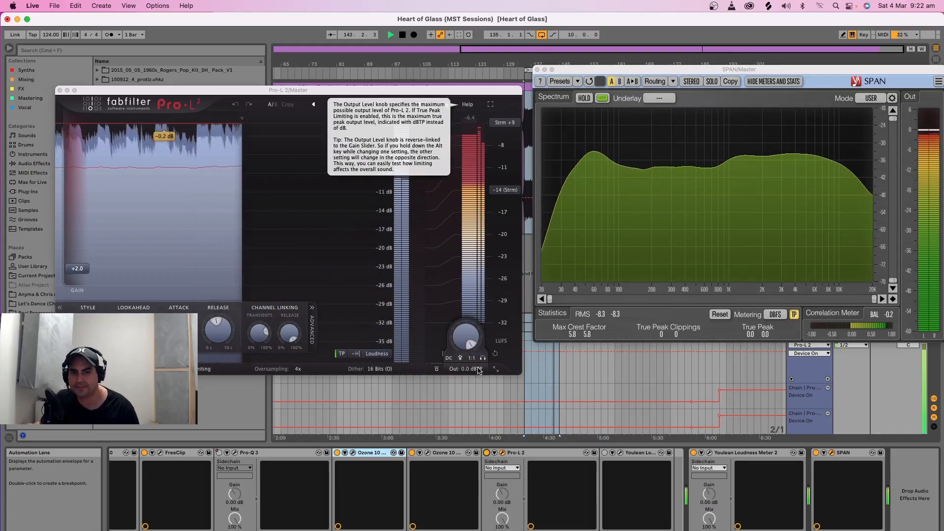
Close the SPAN analyser, leaving Pro-L 2 at +2.0 dB gain and 0.0 dBTP output.
{"action": "left_click", "coordinate": [483, 358]}
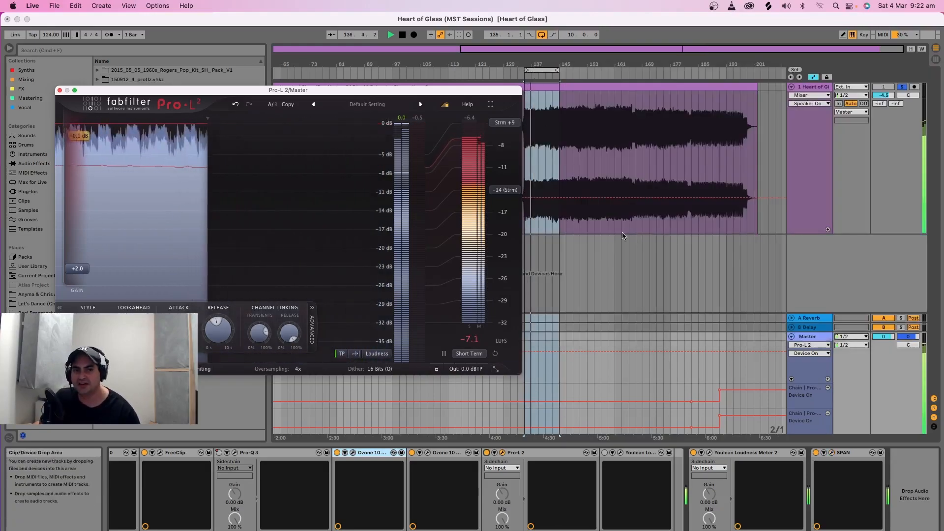
{"action": "left_click", "coordinate": [59, 90]}
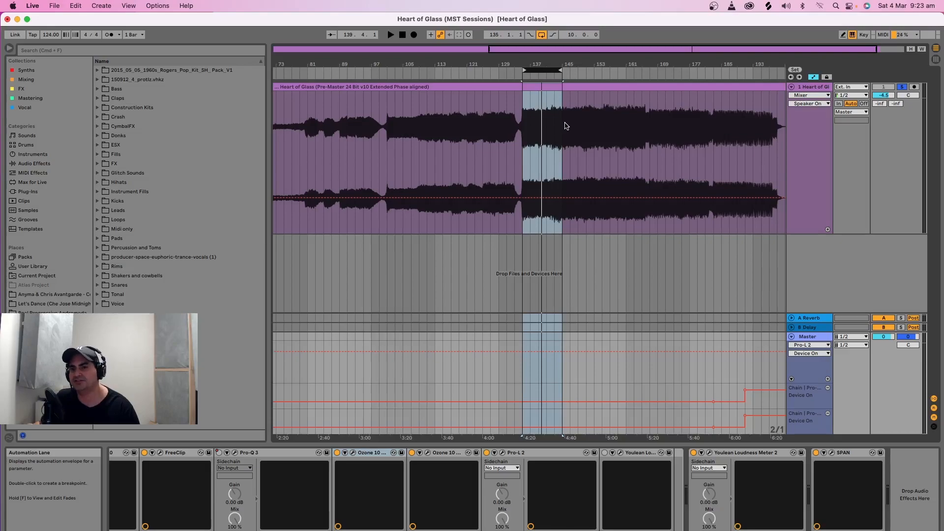
{"action": "mouse_move", "coordinate": [554, 72]}
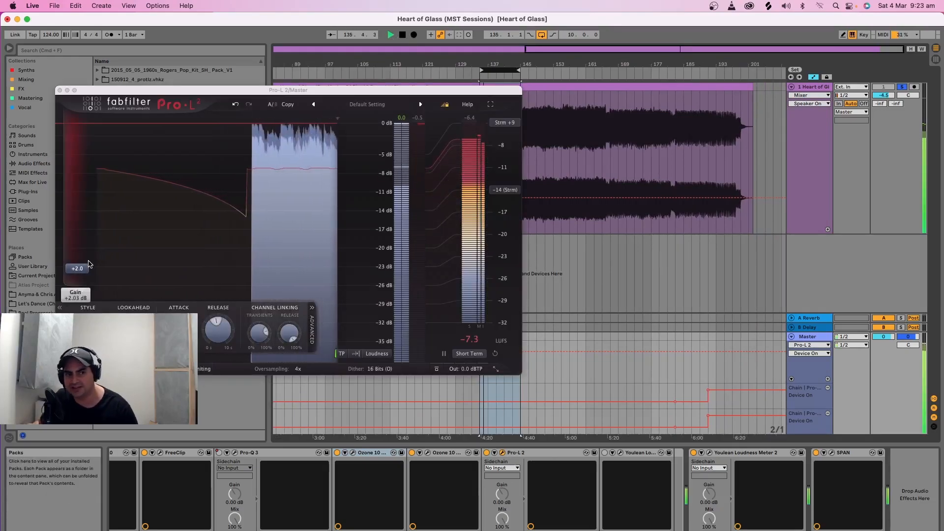
Sweep Pro-L 2's gain up to about +13 dB, down to +1.2 dB, then settle it at +2.0 dB.
{"action": "left_click_drag", "start_coordinate": [89, 264], "coordinate": [89, 211]}
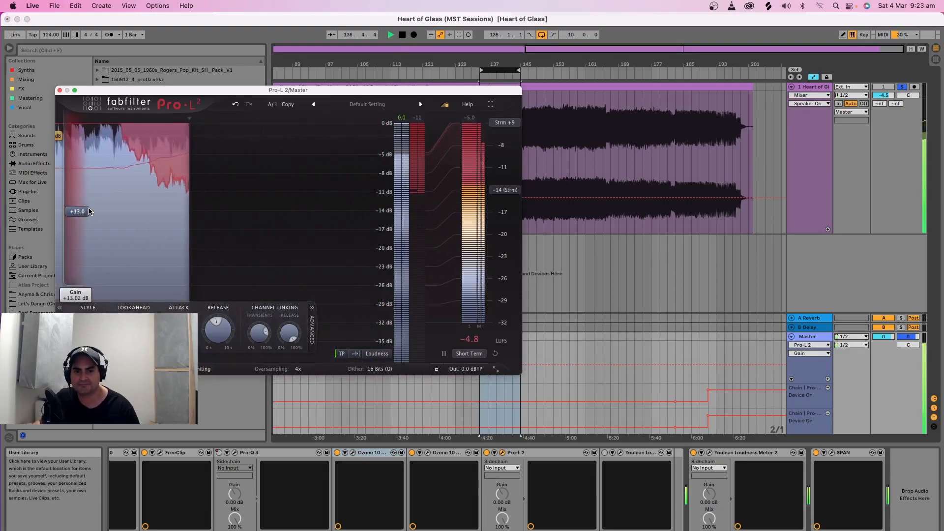
{"action": "left_click_drag", "start_coordinate": [77, 211], "coordinate": [77, 272]}
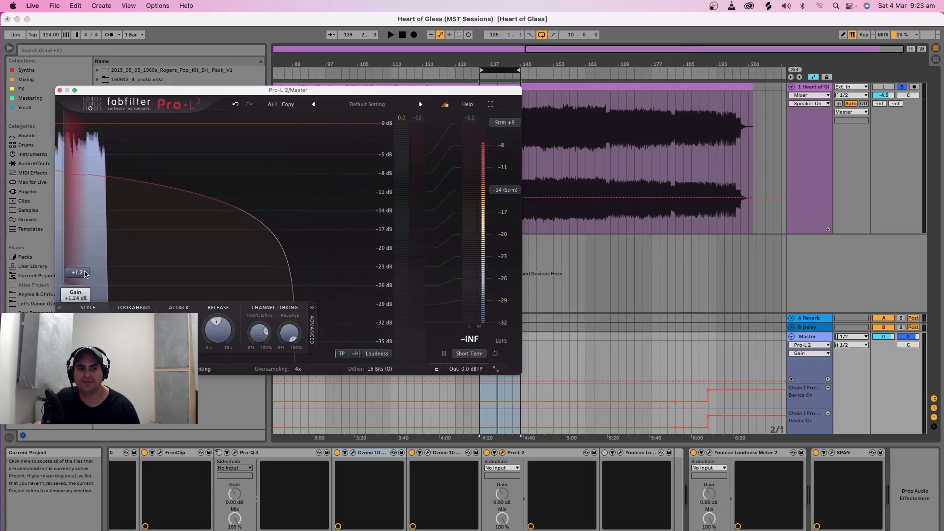
{"action": "left_click_drag", "start_coordinate": [77, 272], "coordinate": [77, 269]}
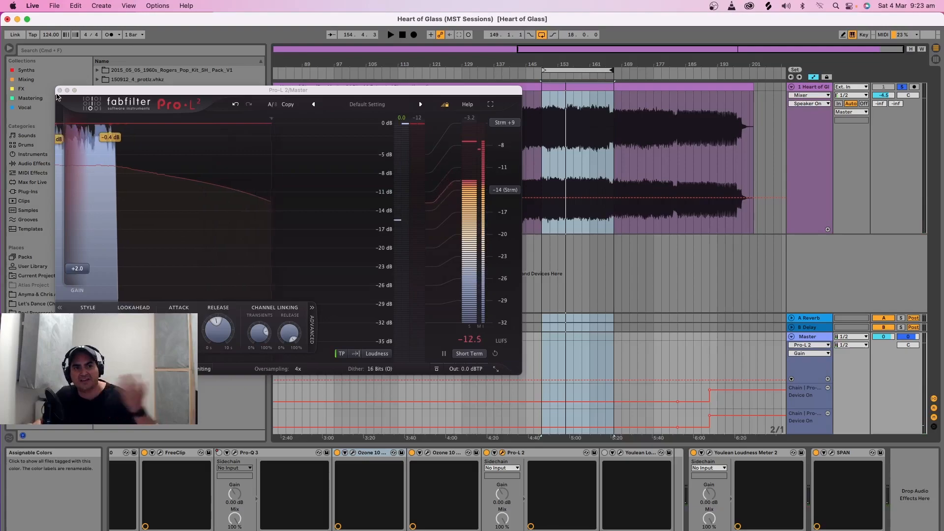
Close the Pro-L 2 and Ozone 10 windows so no plug-in windows remain open.
{"action": "left_click", "coordinate": [59, 90]}
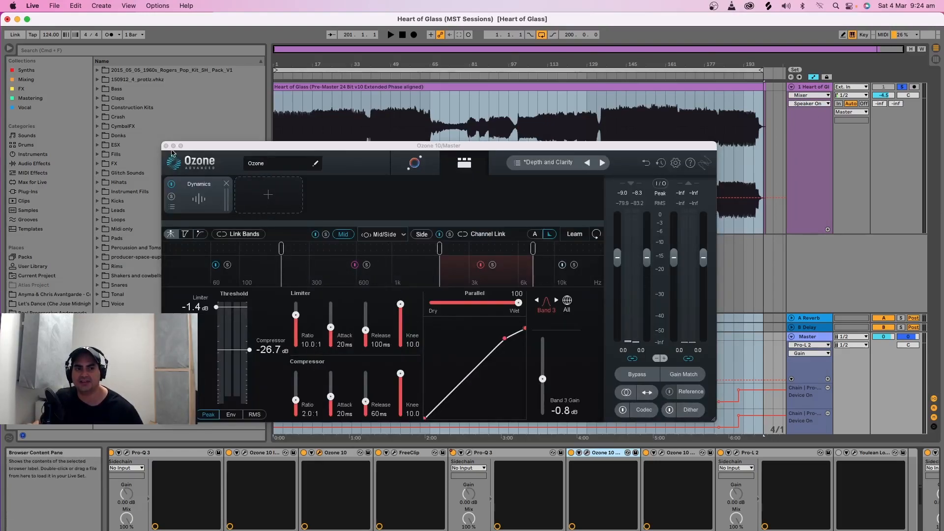
{"action": "left_click", "coordinate": [166, 145]}
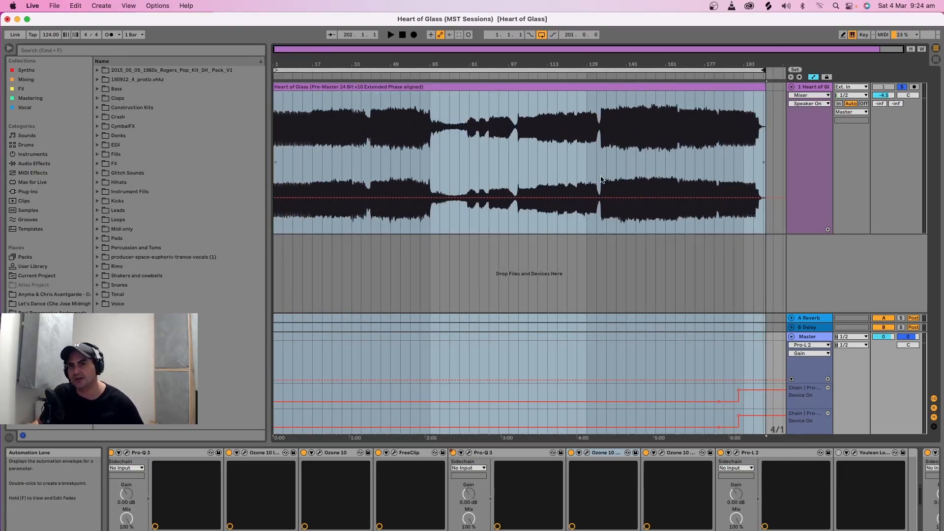
{"action": "mouse_move", "coordinate": [611, 191]}
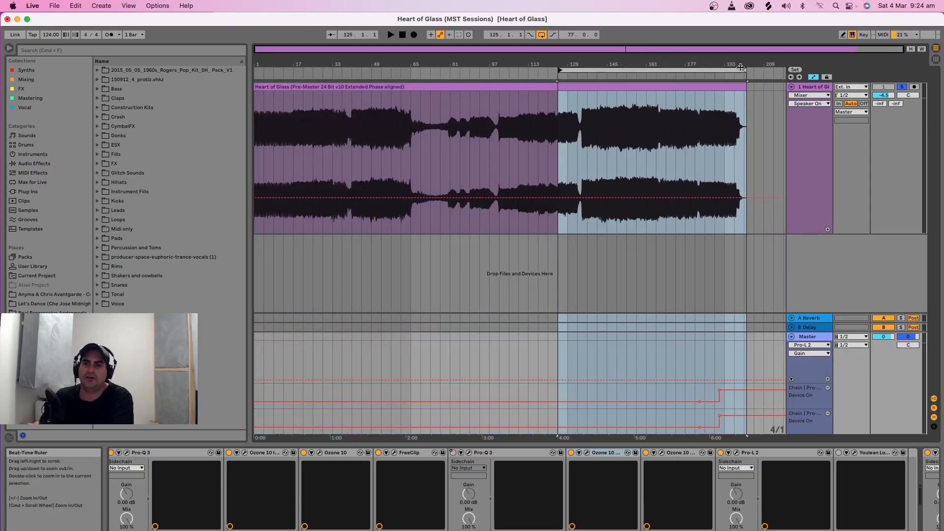
Shorten the loop in the ruler so it ends at bar 149.
{"action": "left_click_drag", "start_coordinate": [740, 69], "coordinate": [614, 69]}
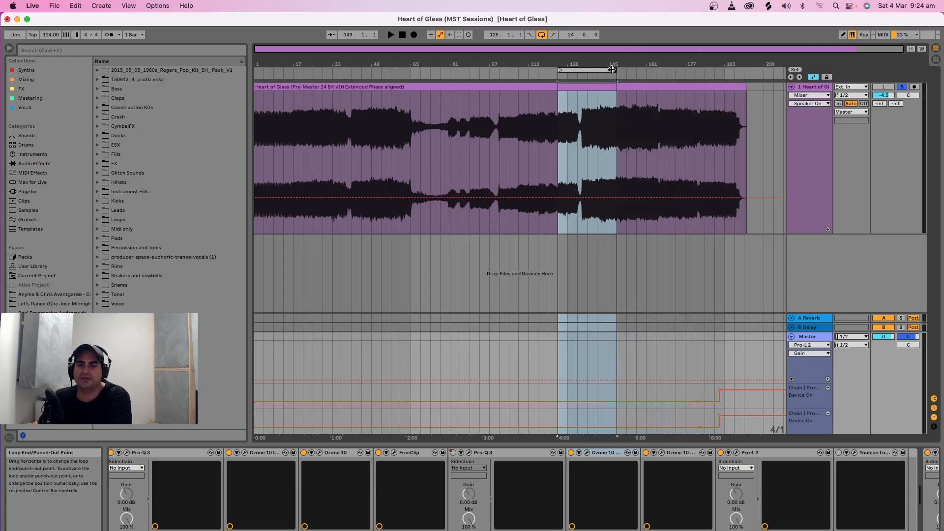
{"action": "mouse_move", "coordinate": [615, 63]}
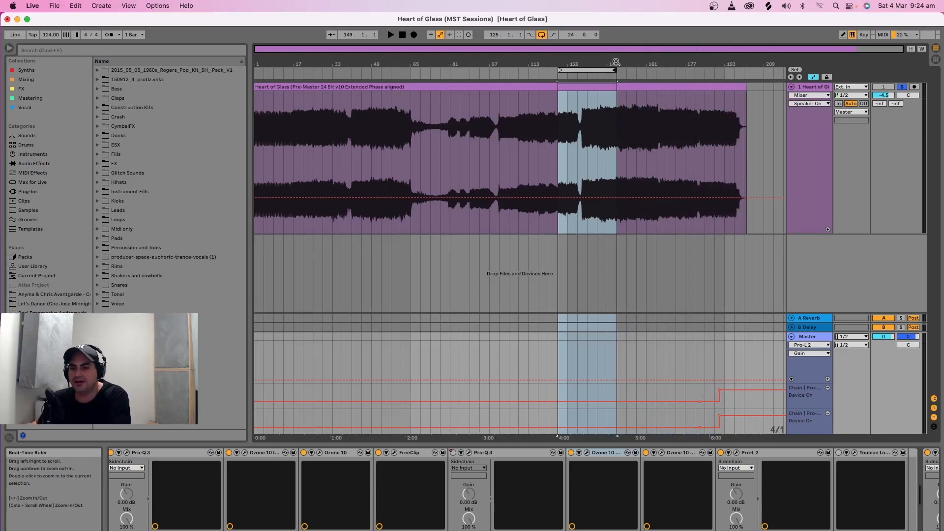